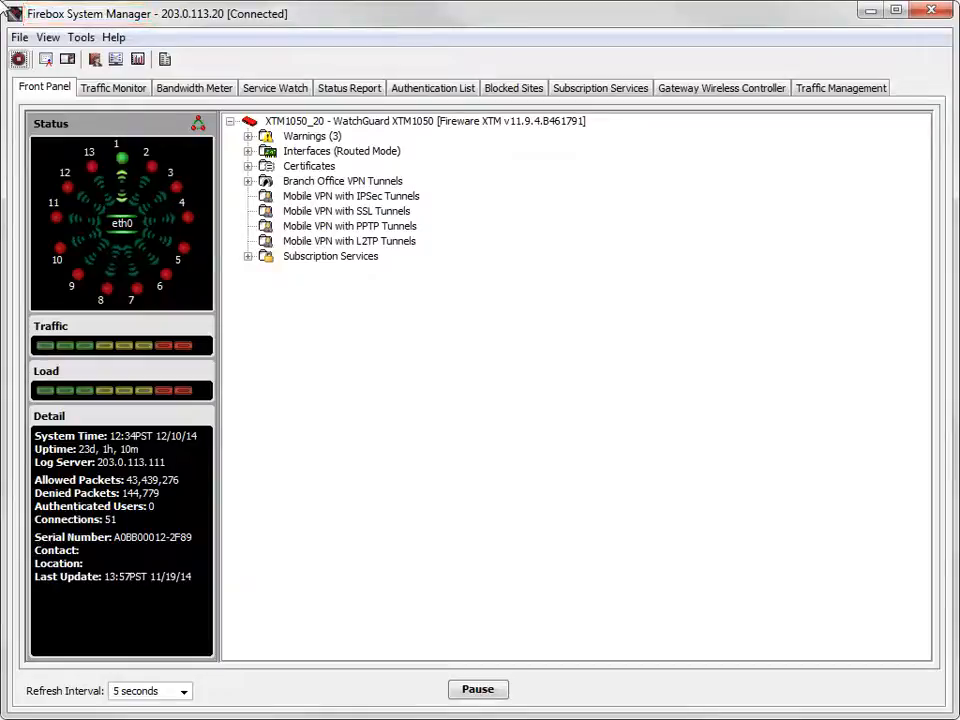
Review the certificates currently stored on the Firebox via View > Certificates.
left_click(48, 36)
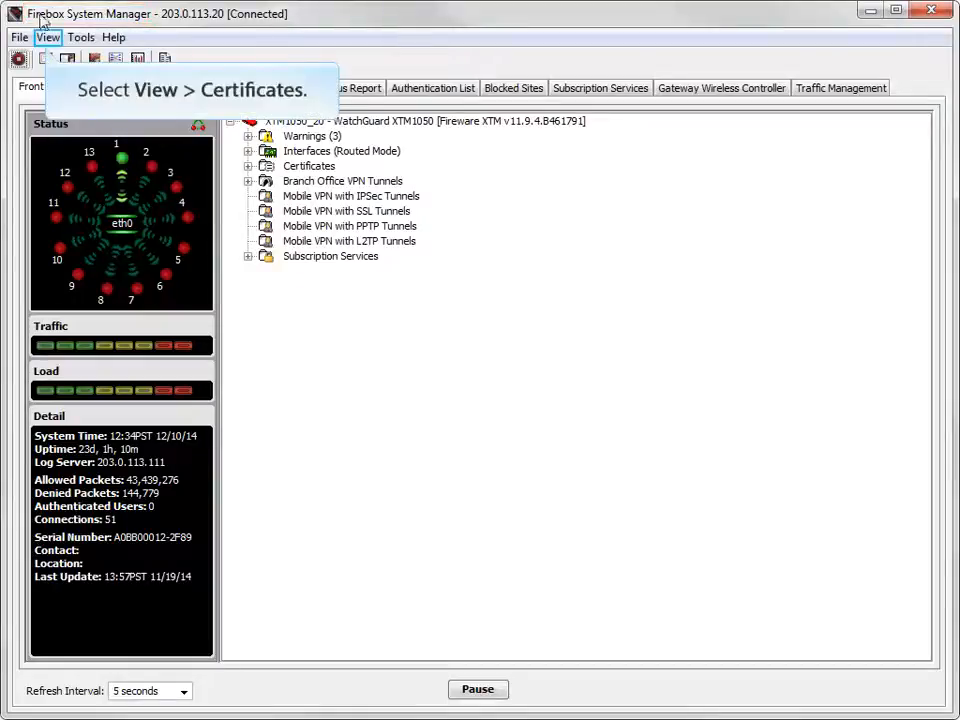
left_click(48, 36)
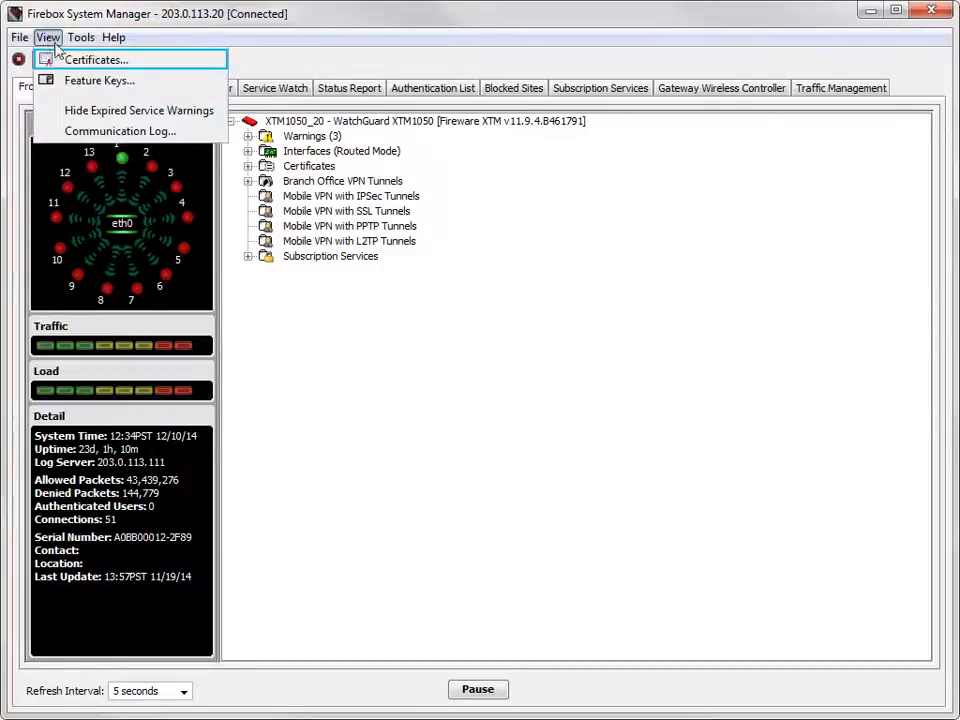
left_click(96, 60)
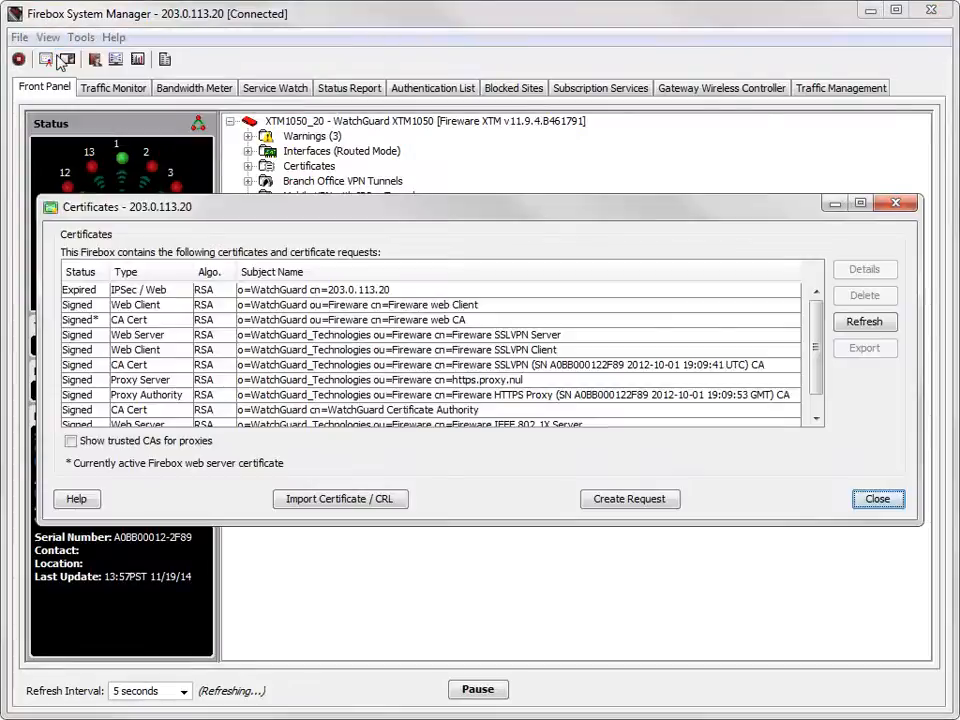
left_click(350, 320)
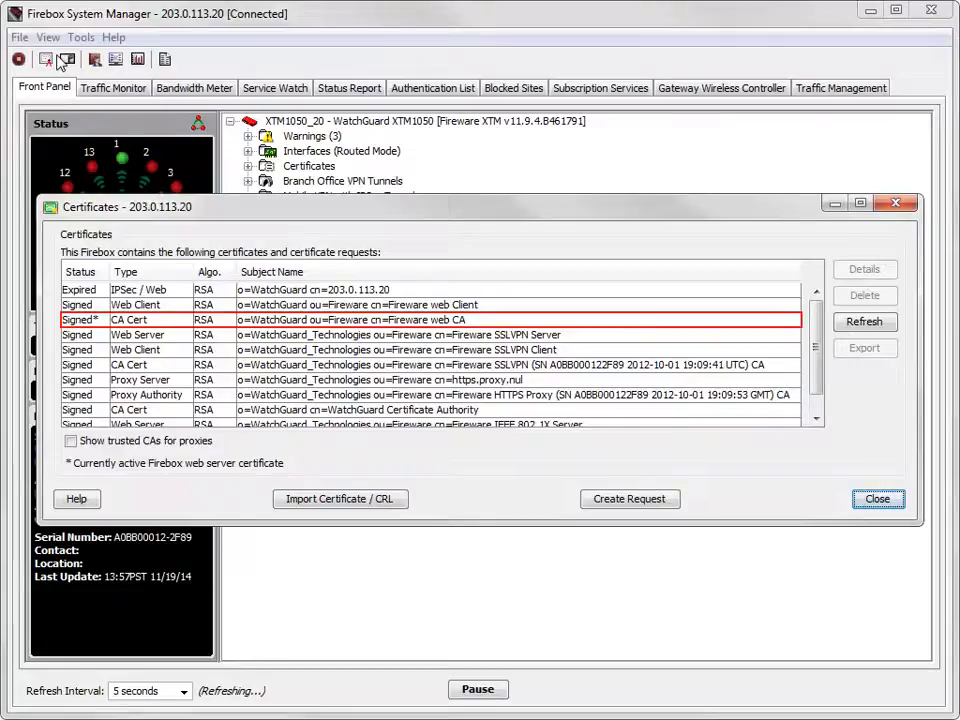
left_click(400, 334)
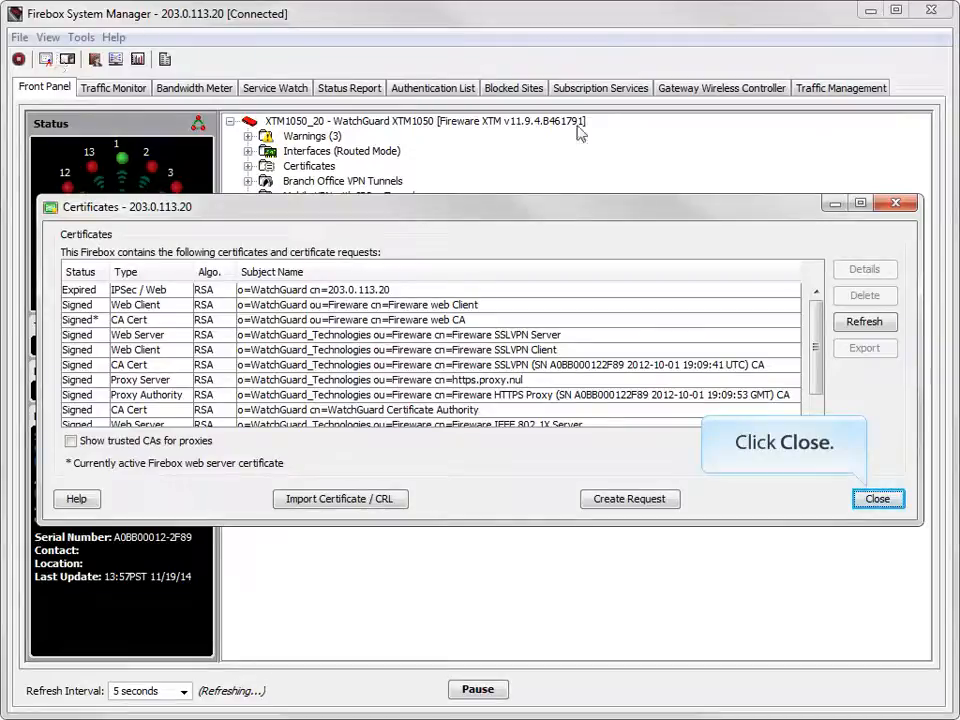
left_click(876, 500)
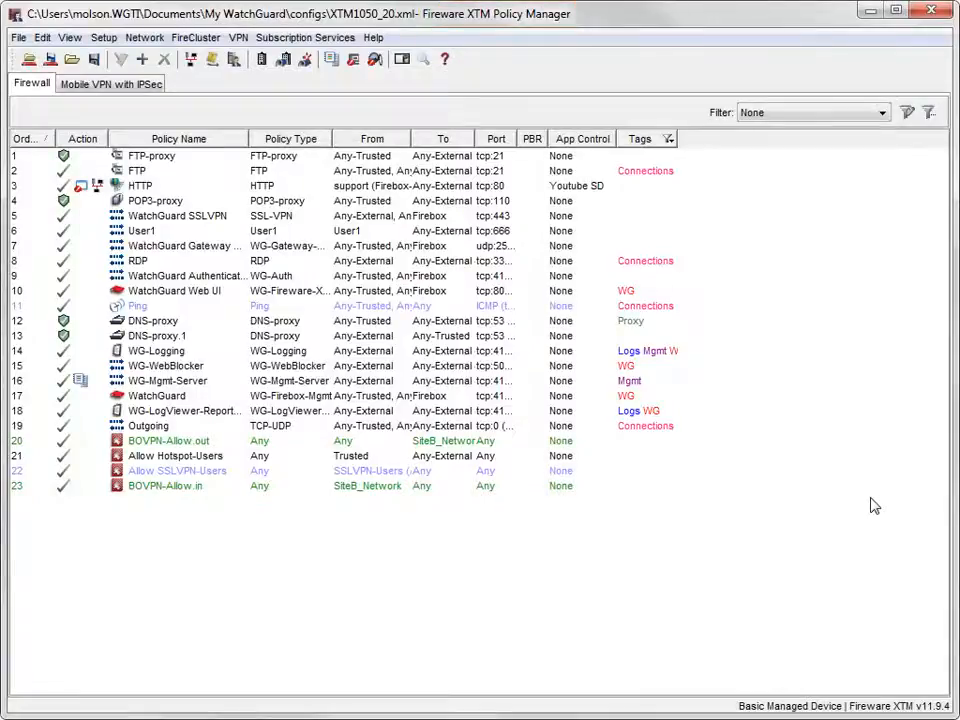
Bring up the Web Server Certificate settings from Setup > Authentication.
left_click(104, 36)
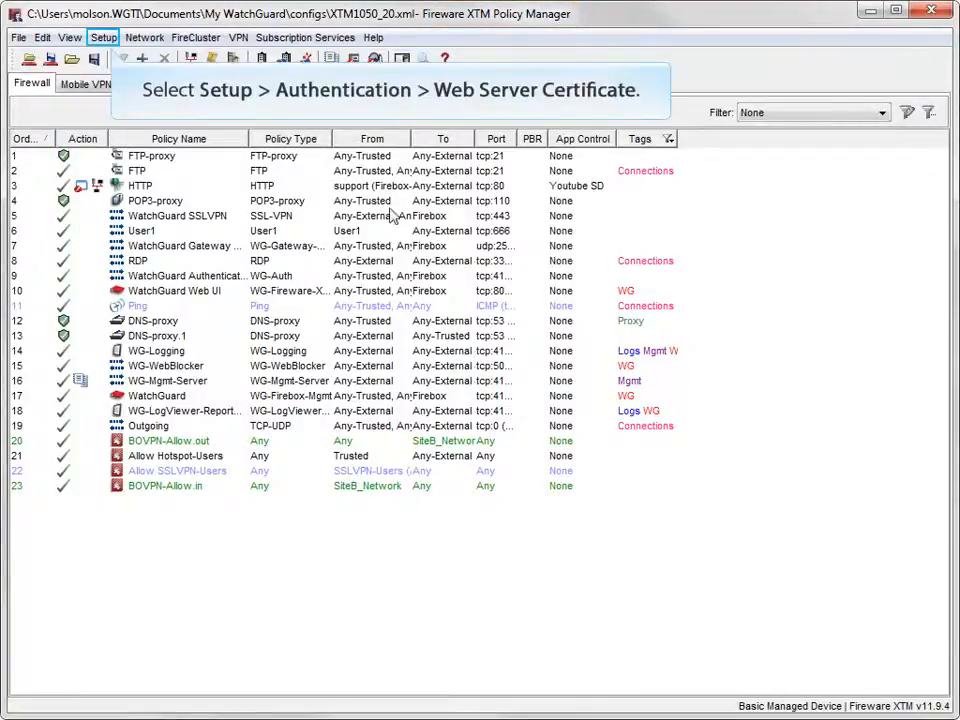
left_click(104, 36)
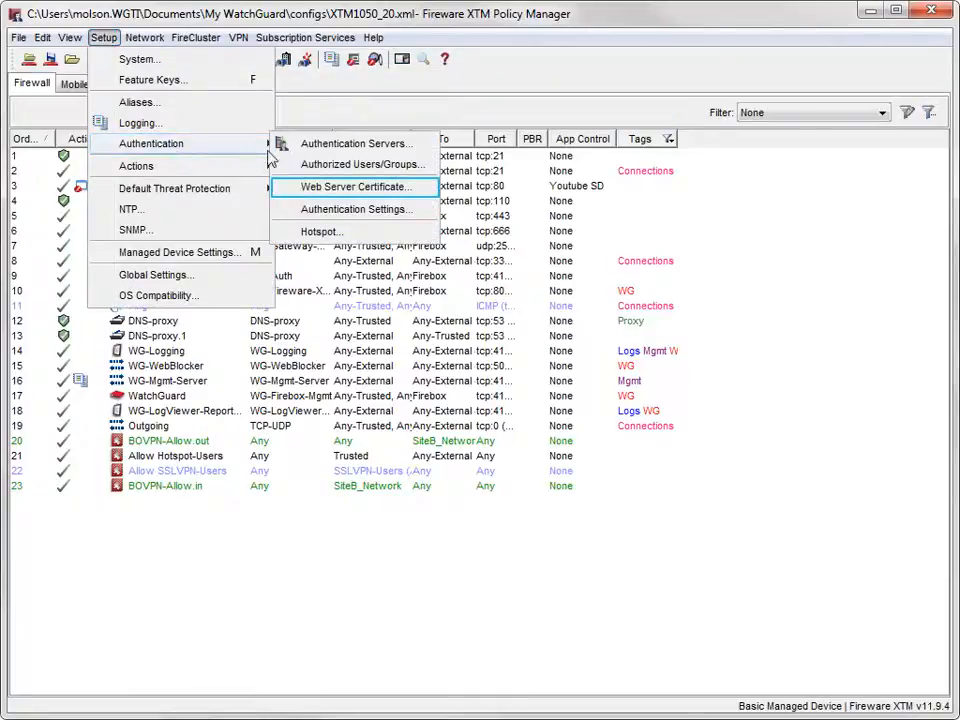
left_click(352, 188)
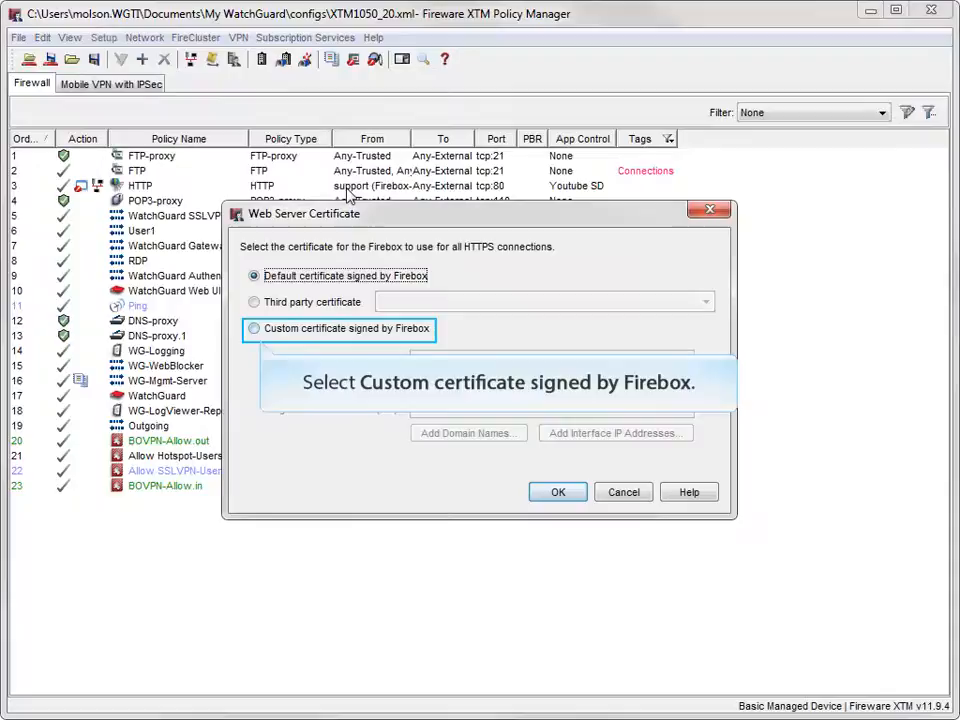
Choose a custom Firebox-signed certificate: CN example.com, Example Company, Information Technology.
left_click(254, 328)
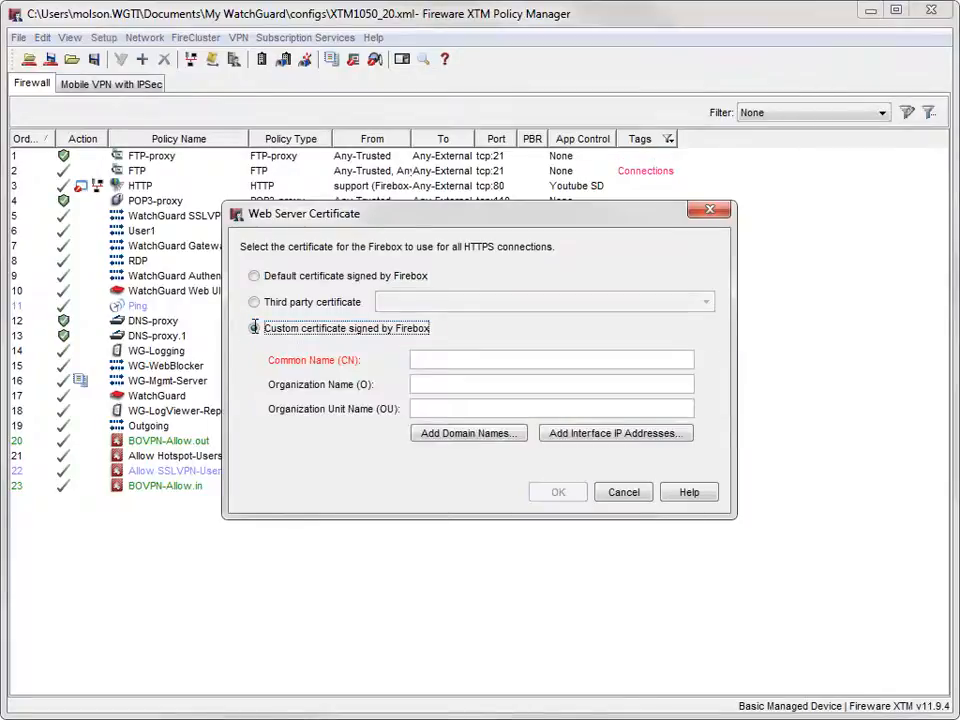
left_click(552, 360)
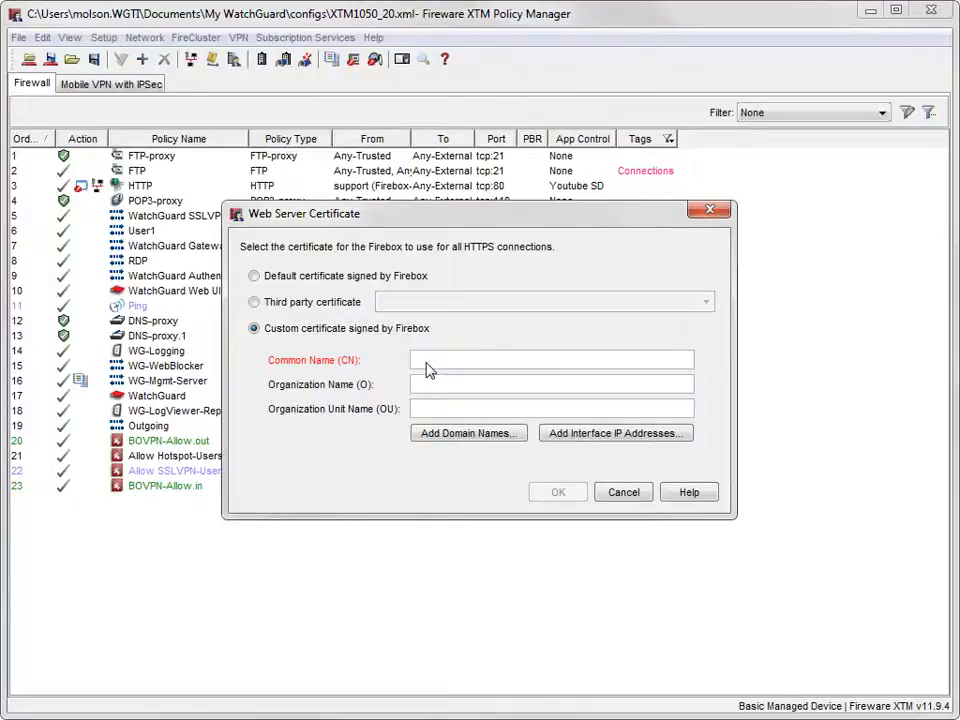
left_click(550, 360)
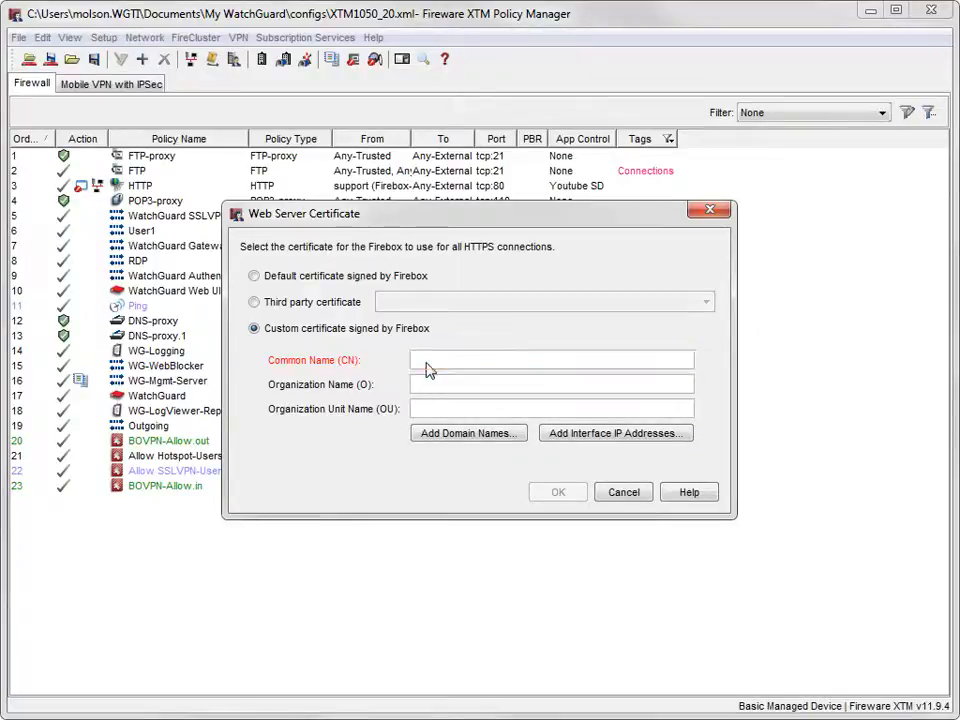
type("example.com")
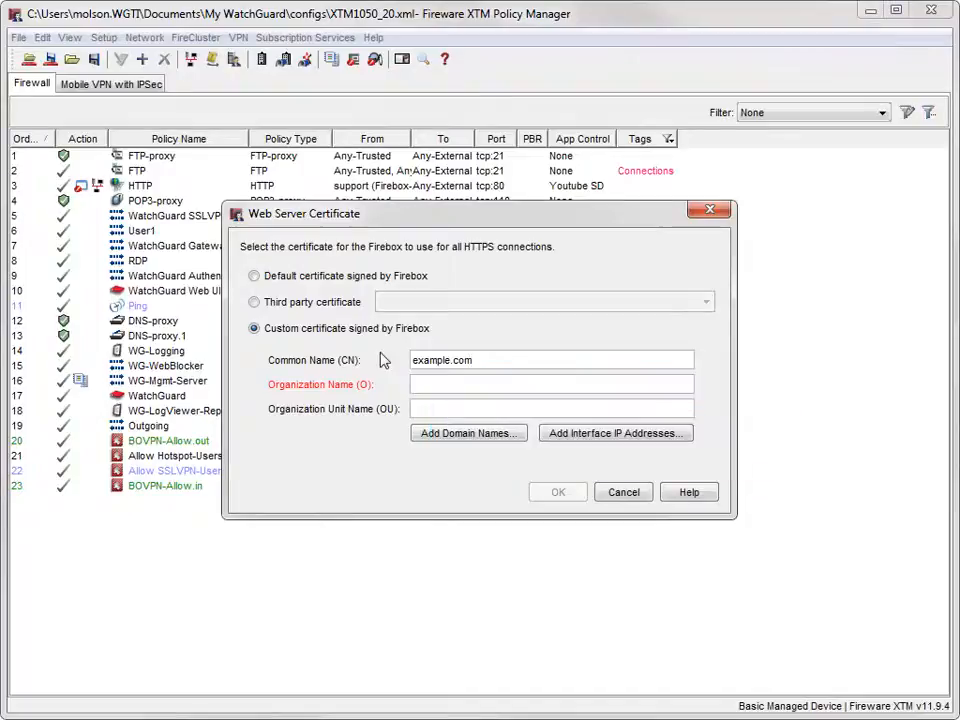
type("Example")
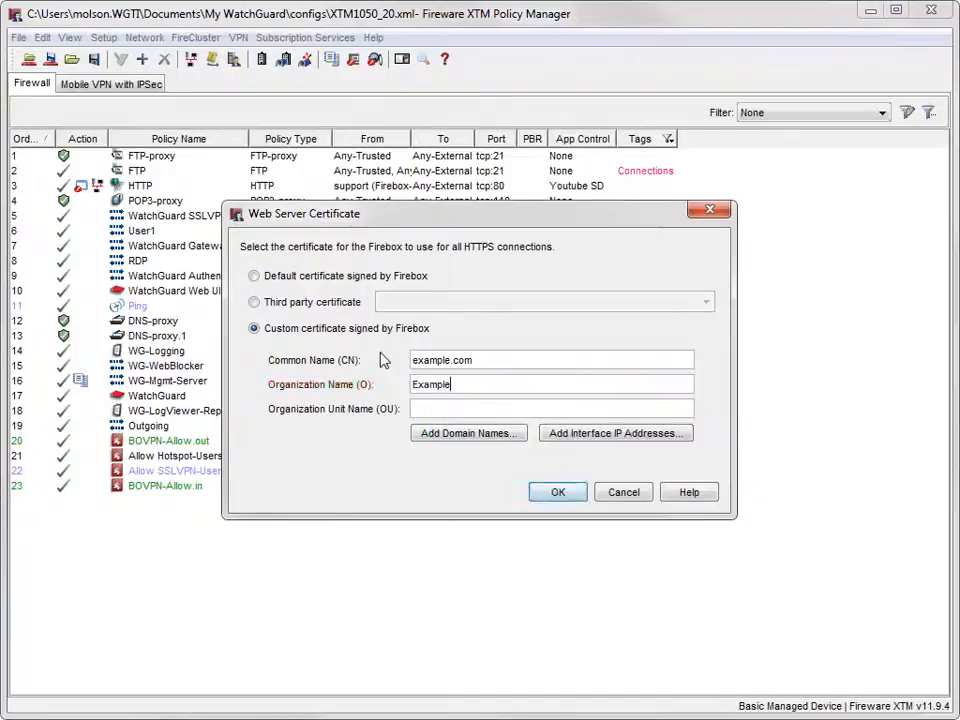
type("Company")
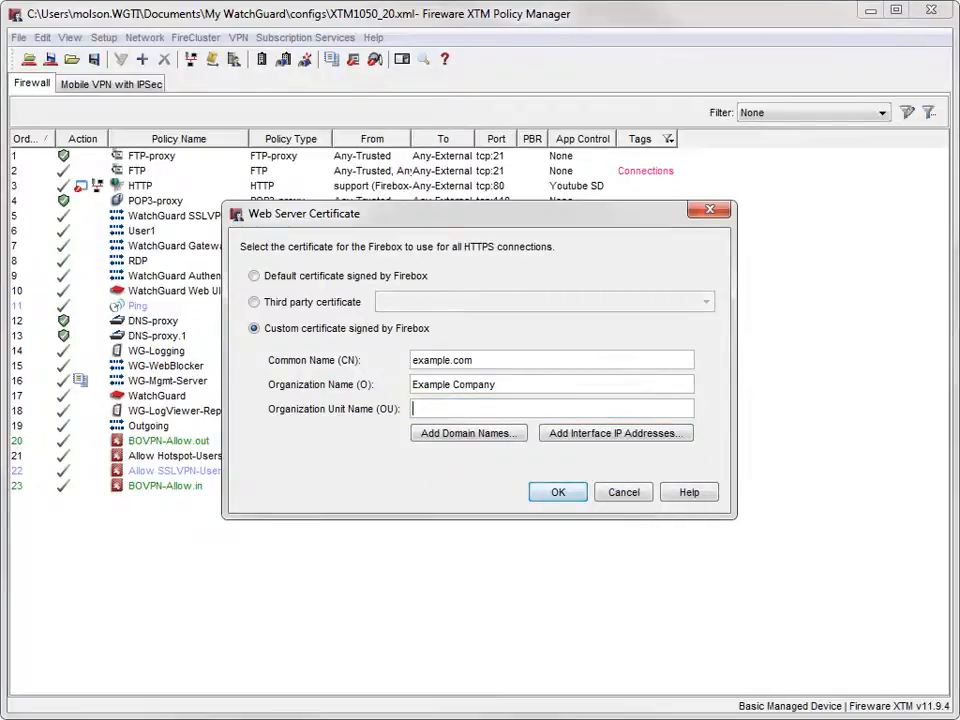
type("Information Techno")
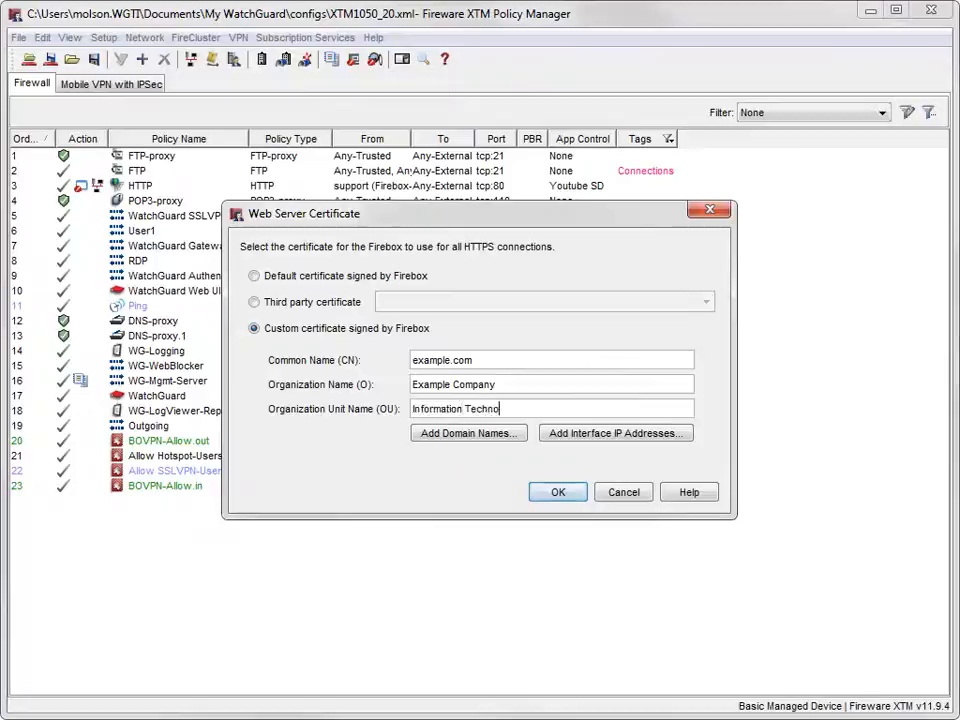
type("logy")
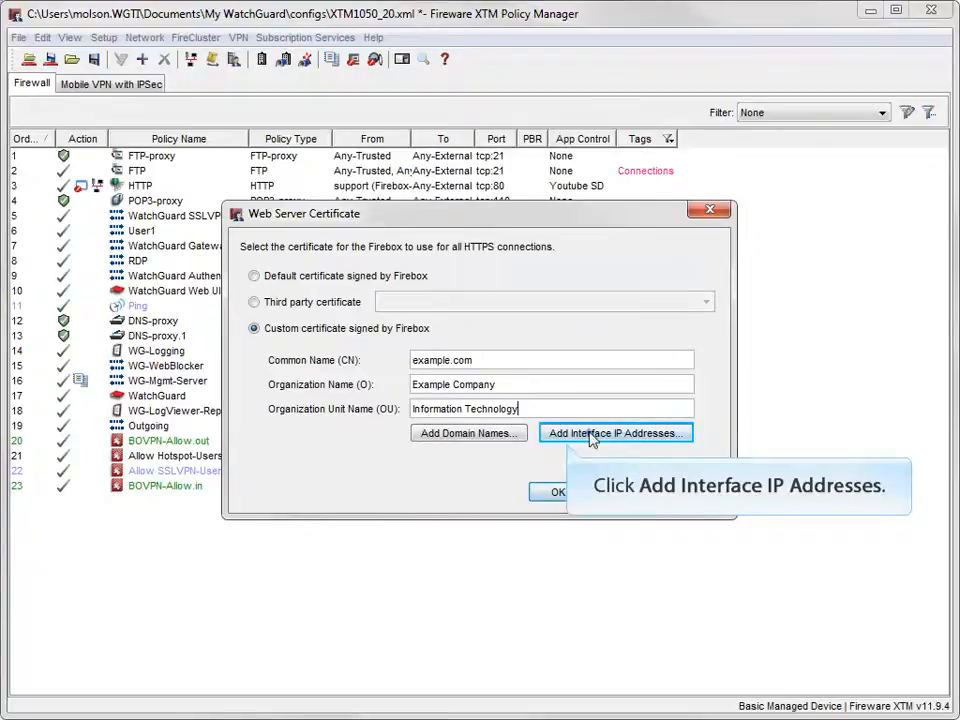
left_click(616, 432)
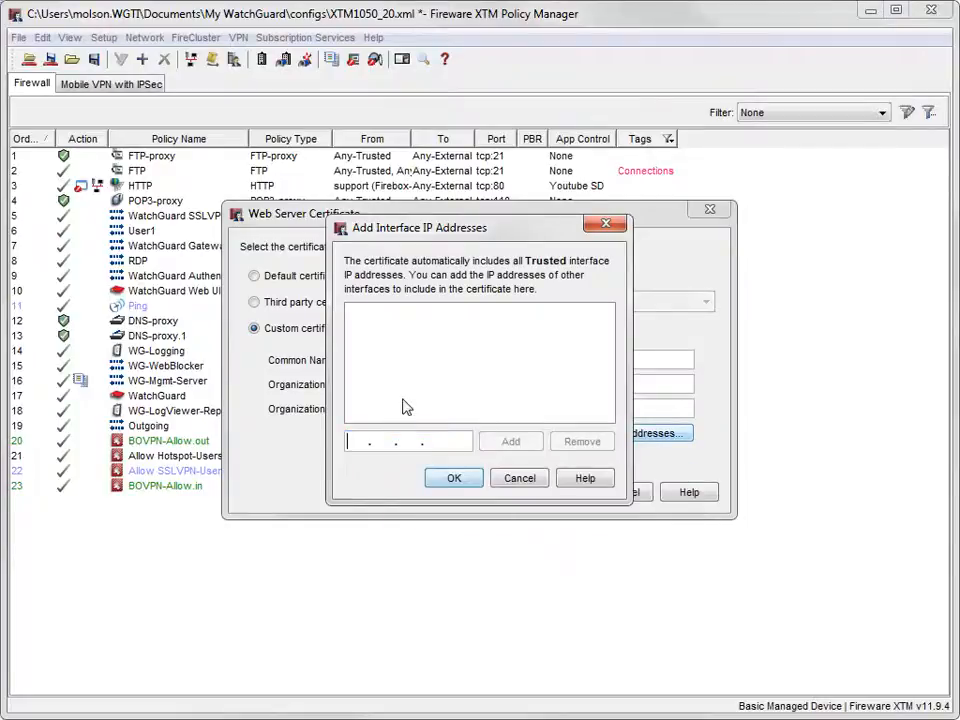
Add interface IP address 100.10.0.10 to the certificate and confirm.
type("100.10.0.10")
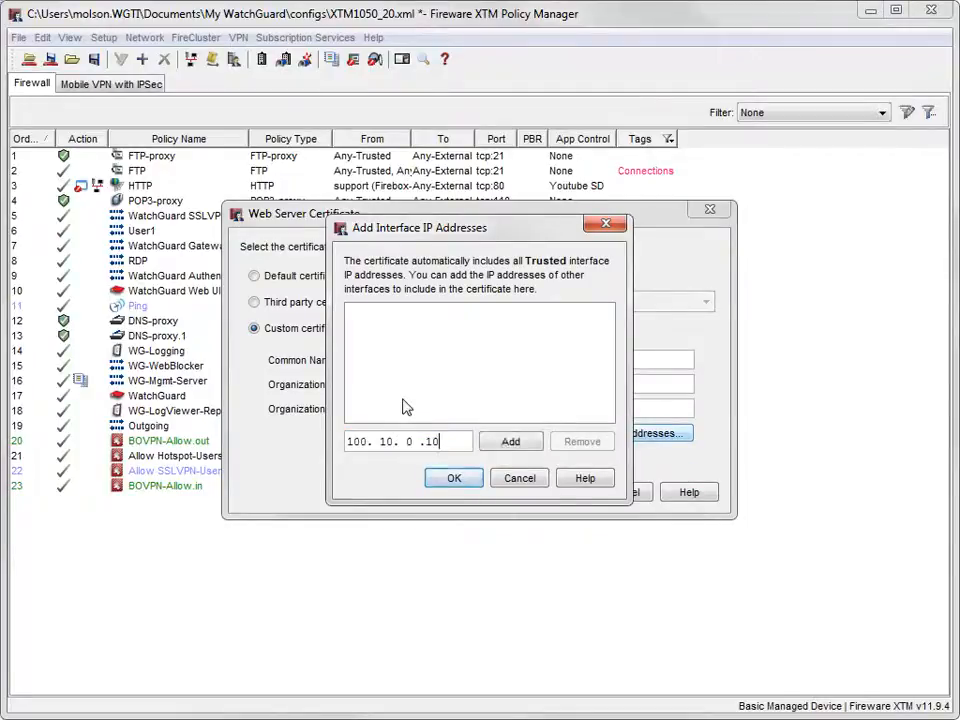
mouse_move(512, 442)
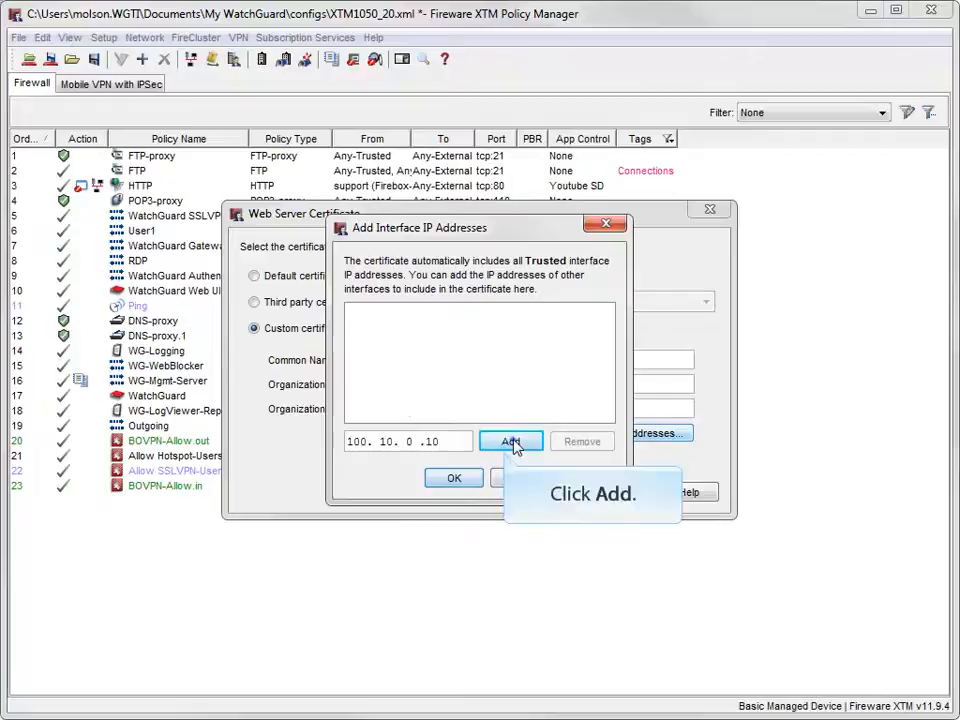
left_click(512, 442)
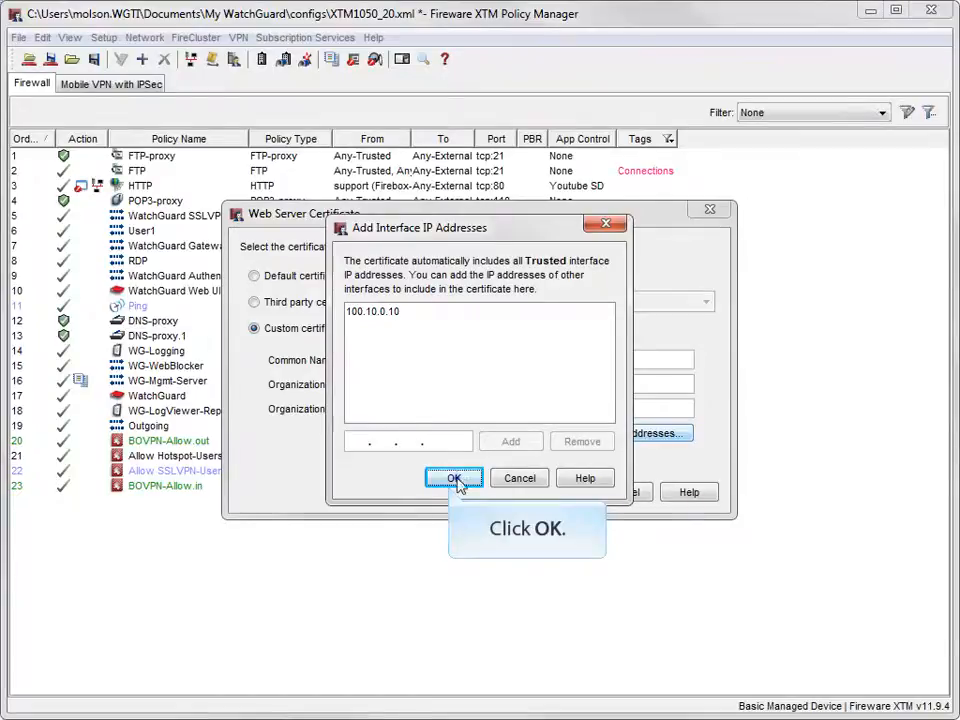
left_click(454, 476)
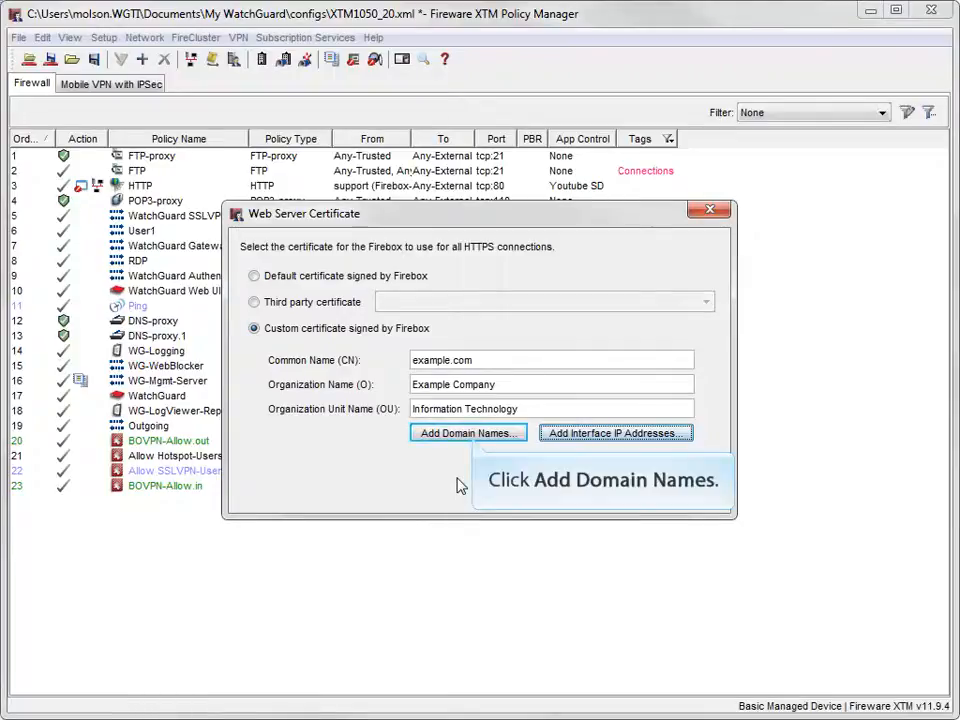
left_click(468, 432)
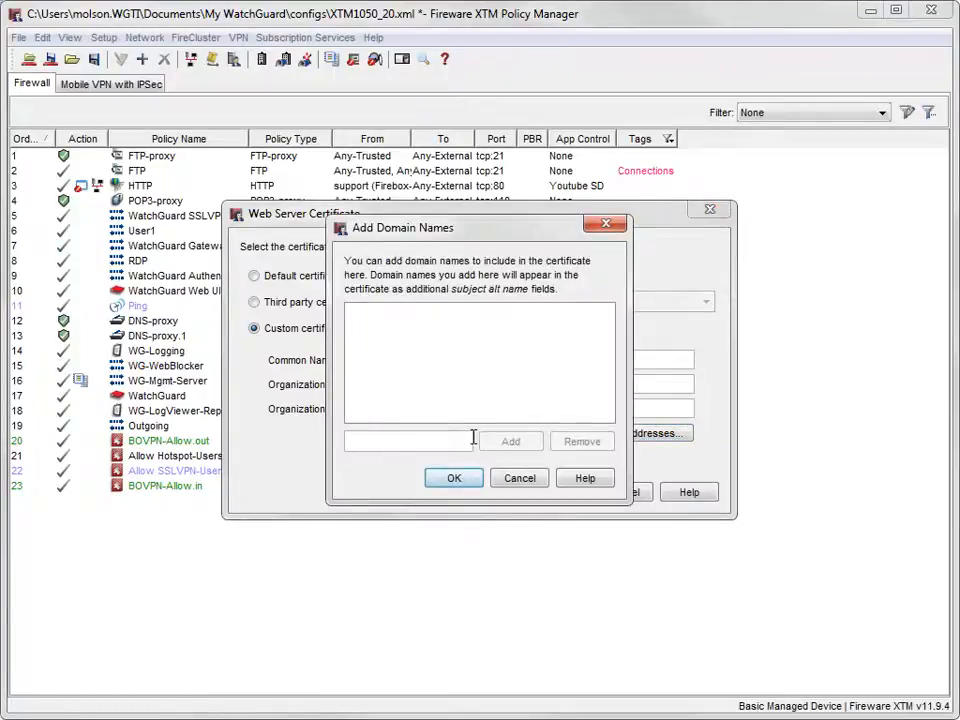
left_click(408, 442)
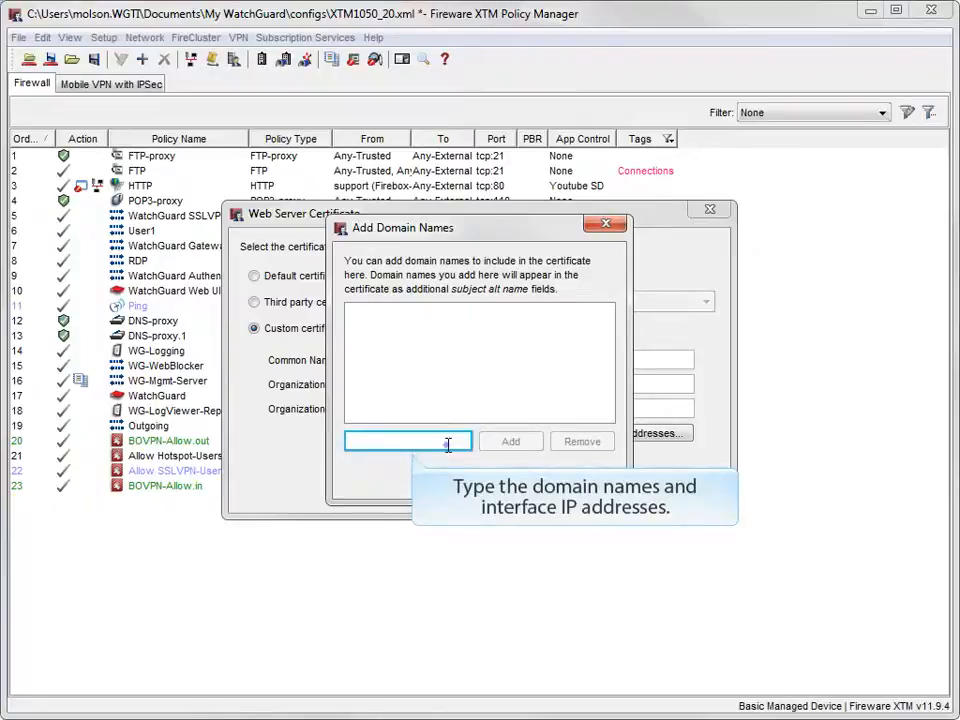
type("www.example.com")
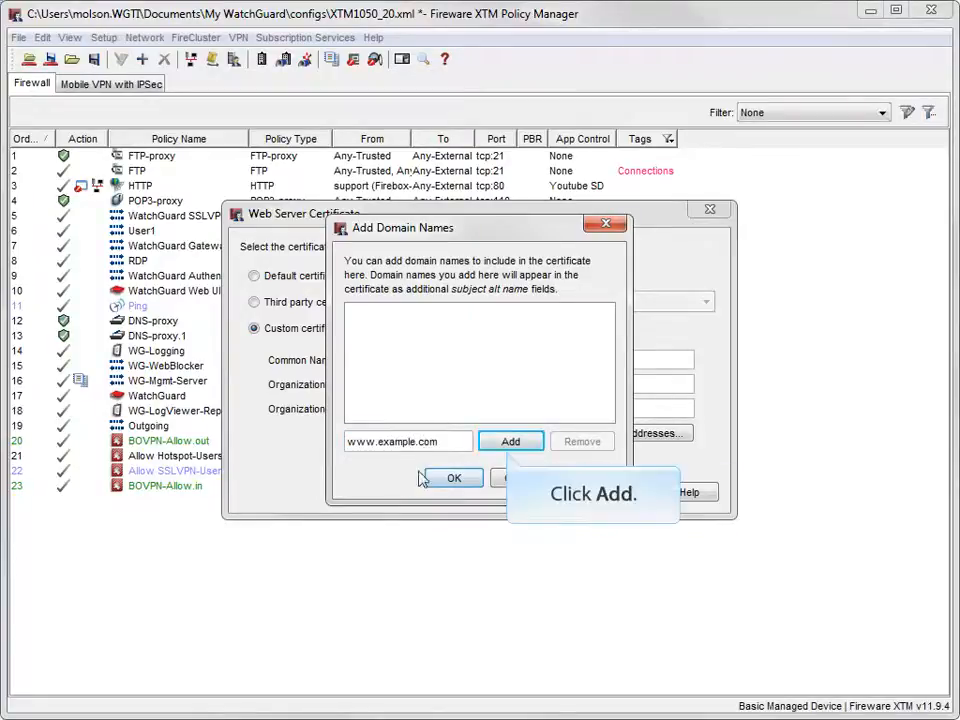
left_click(510, 442)
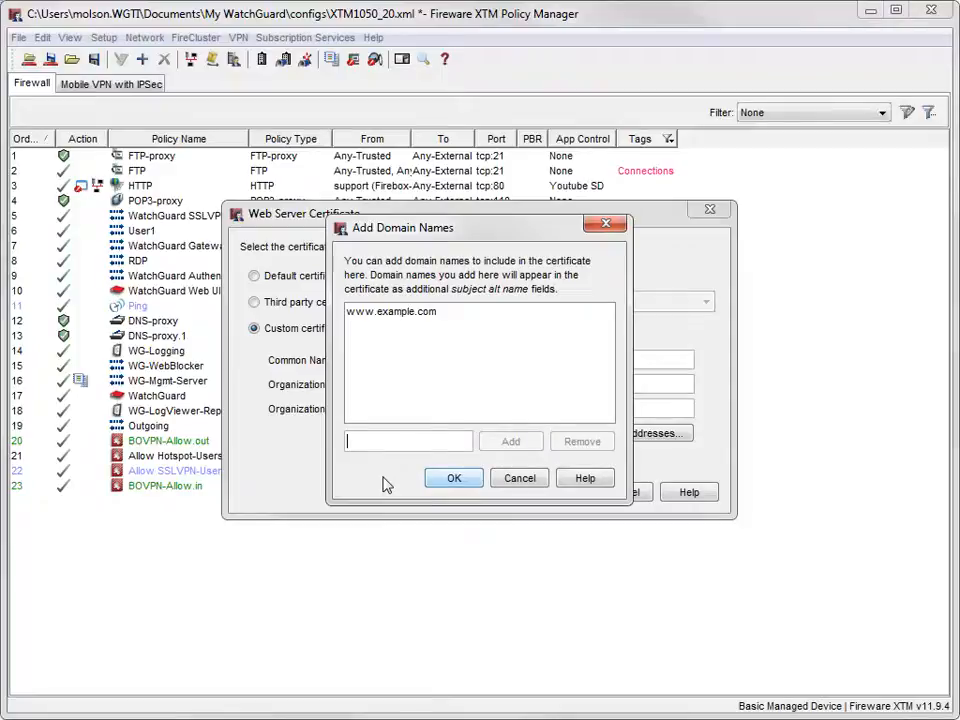
type("100.")
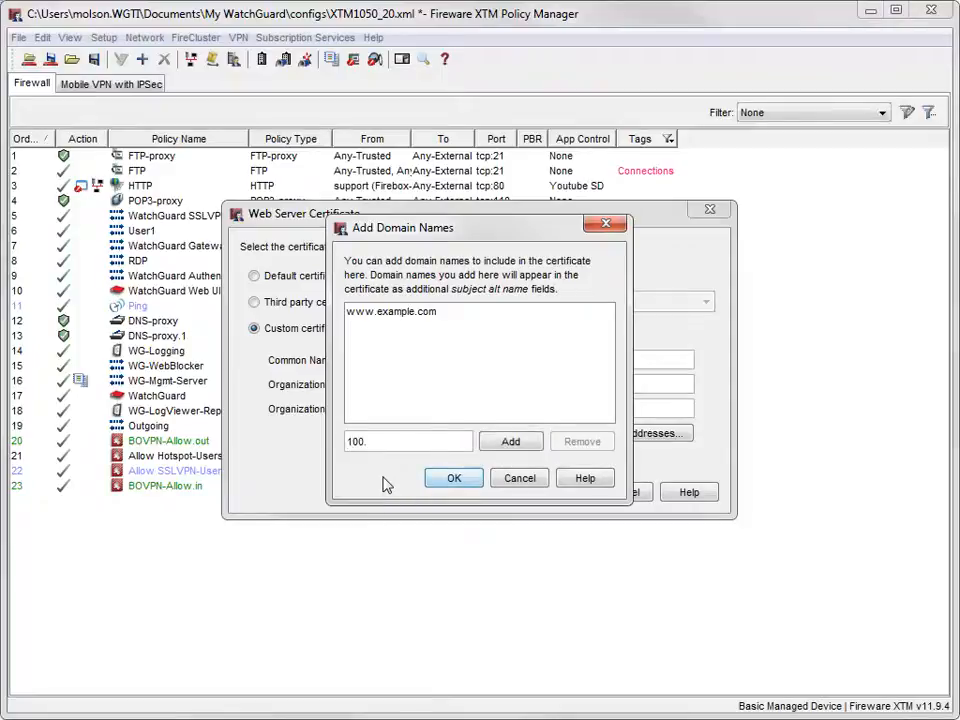
type("10.0.10")
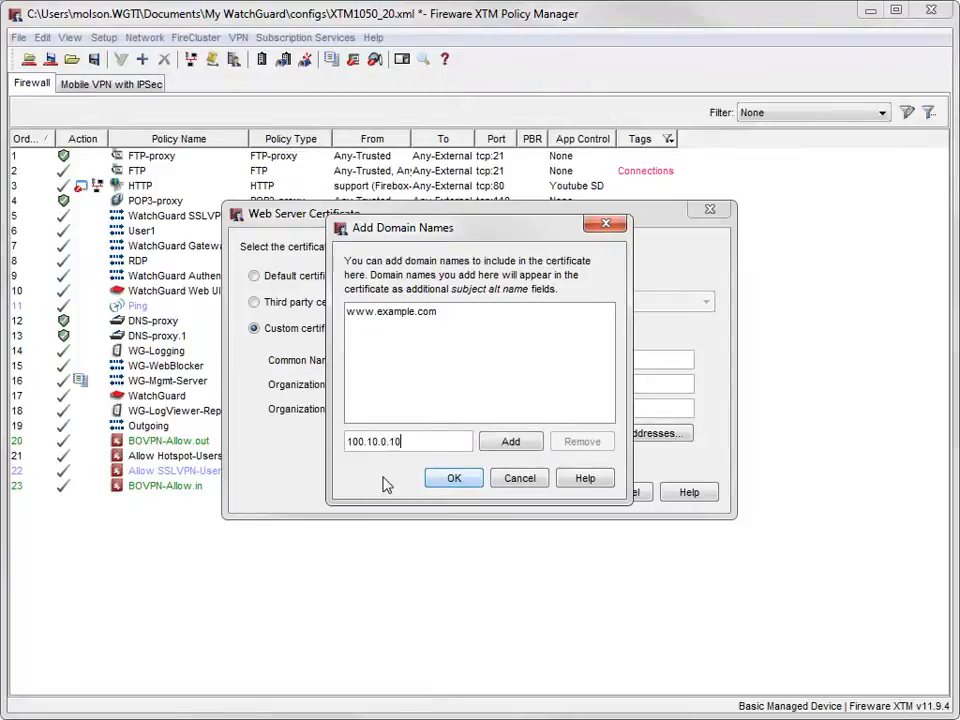
left_click(510, 442)
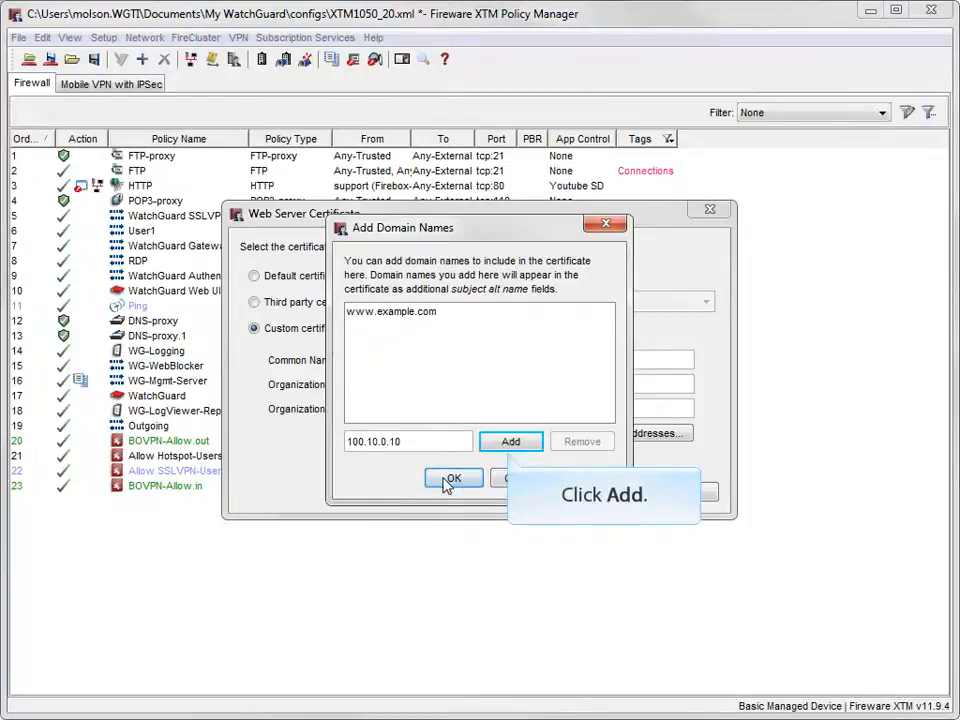
left_click(452, 478)
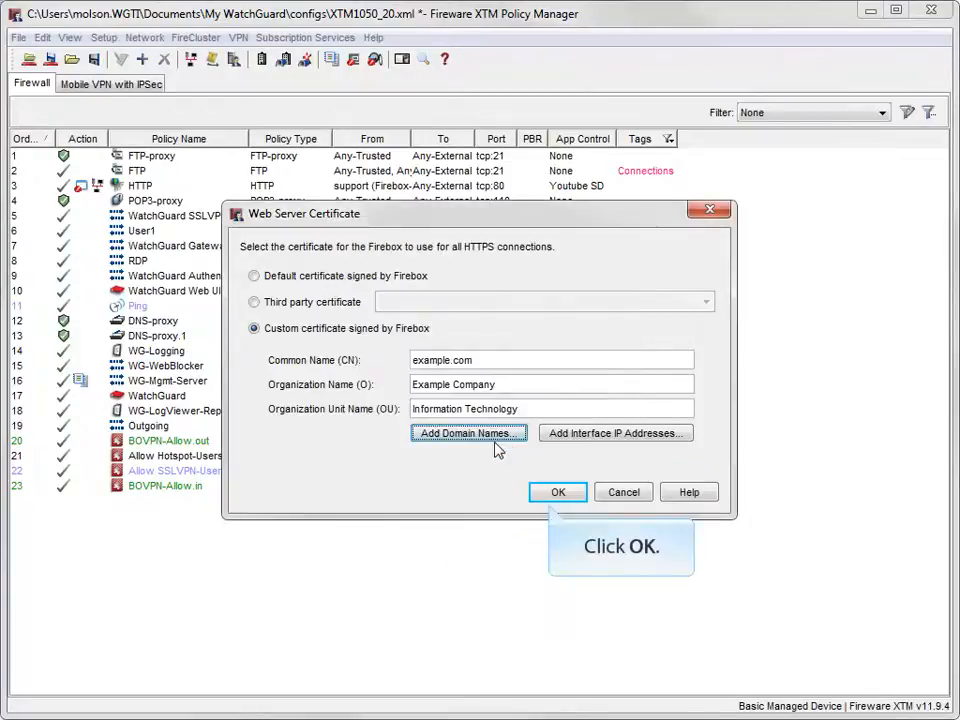
Confirm the custom web server certificate settings.
left_click(556, 492)
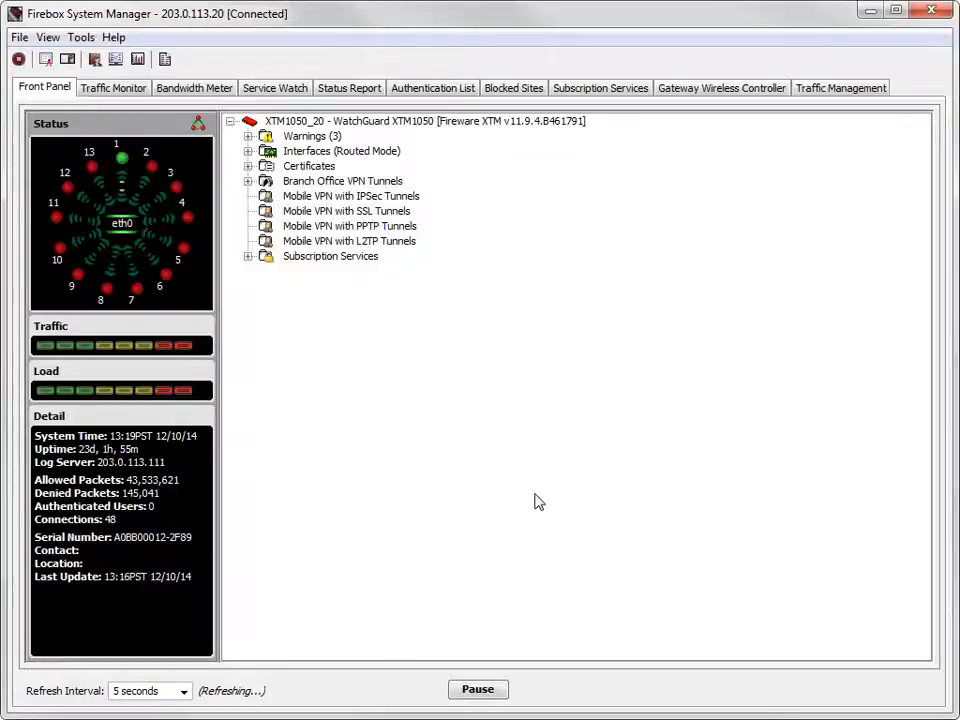
Refresh the Firebox certificate list and select the Example Company CA certificate.
left_click(48, 36)
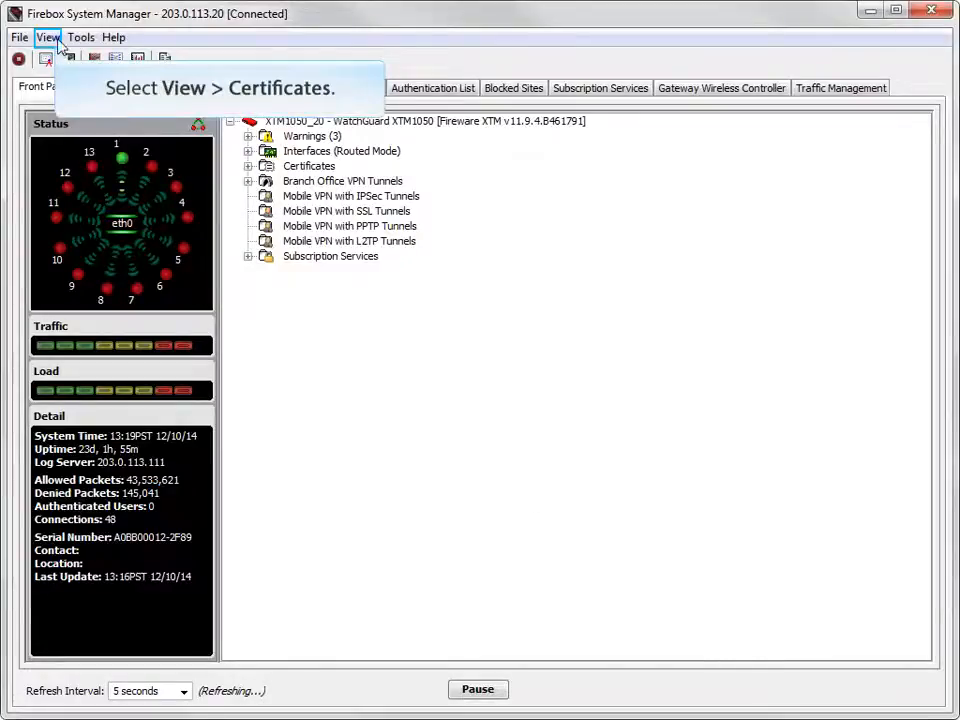
left_click(48, 36)
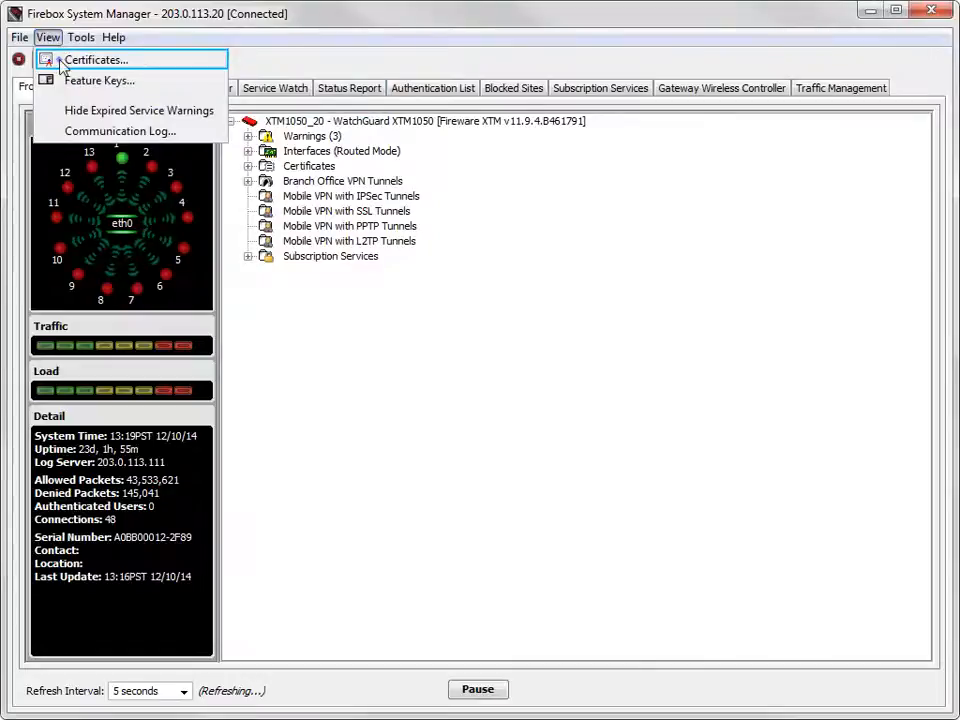
left_click(96, 60)
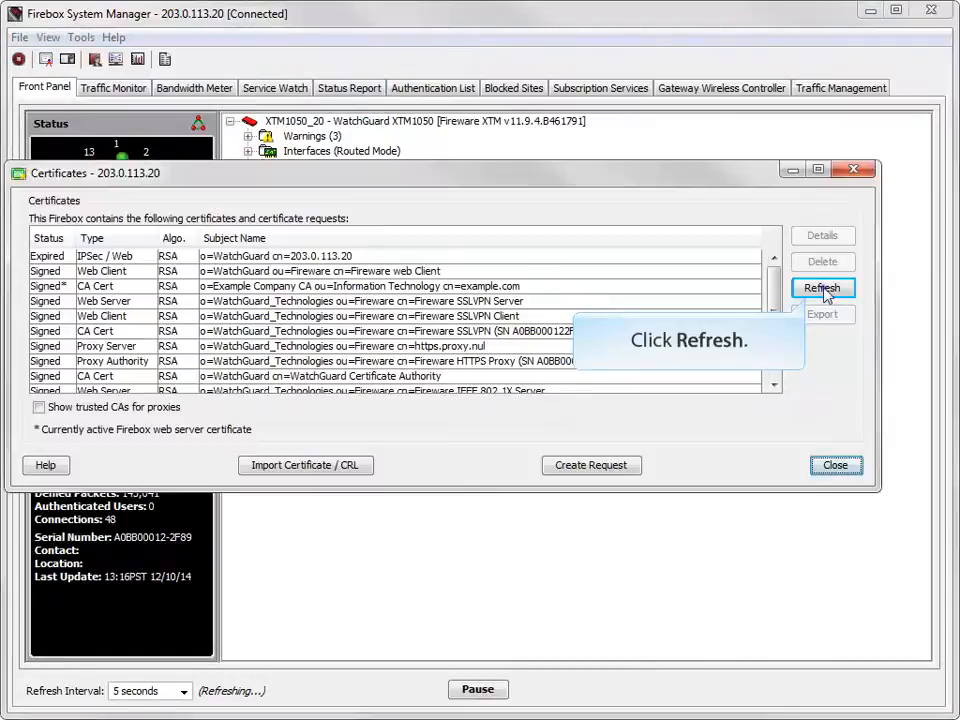
left_click(822, 288)
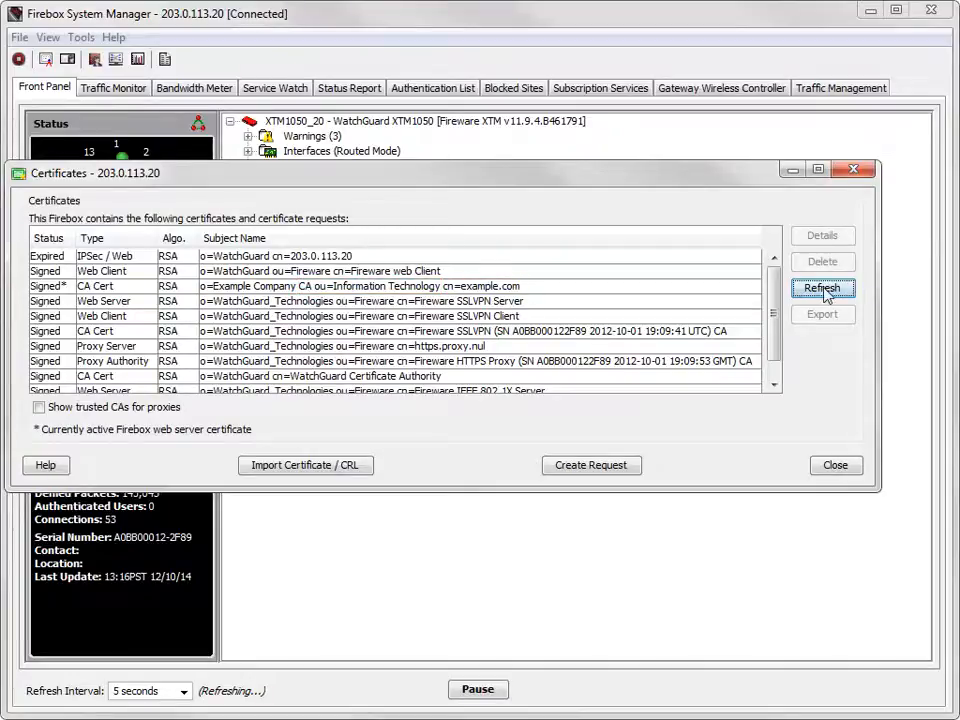
left_click(360, 286)
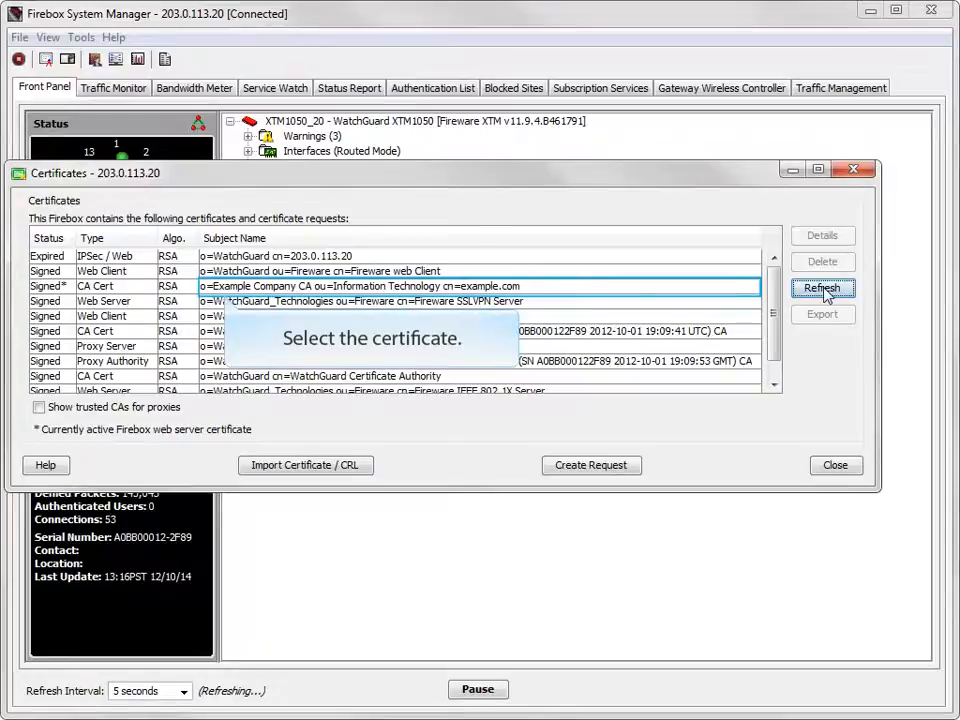
left_click(360, 286)
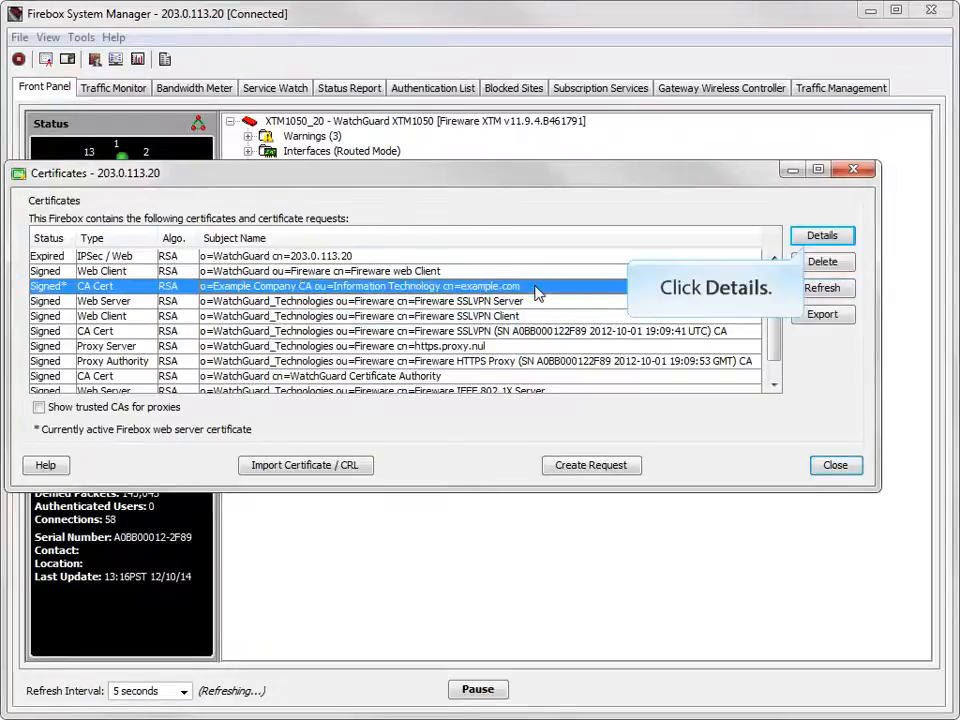
left_click(820, 236)
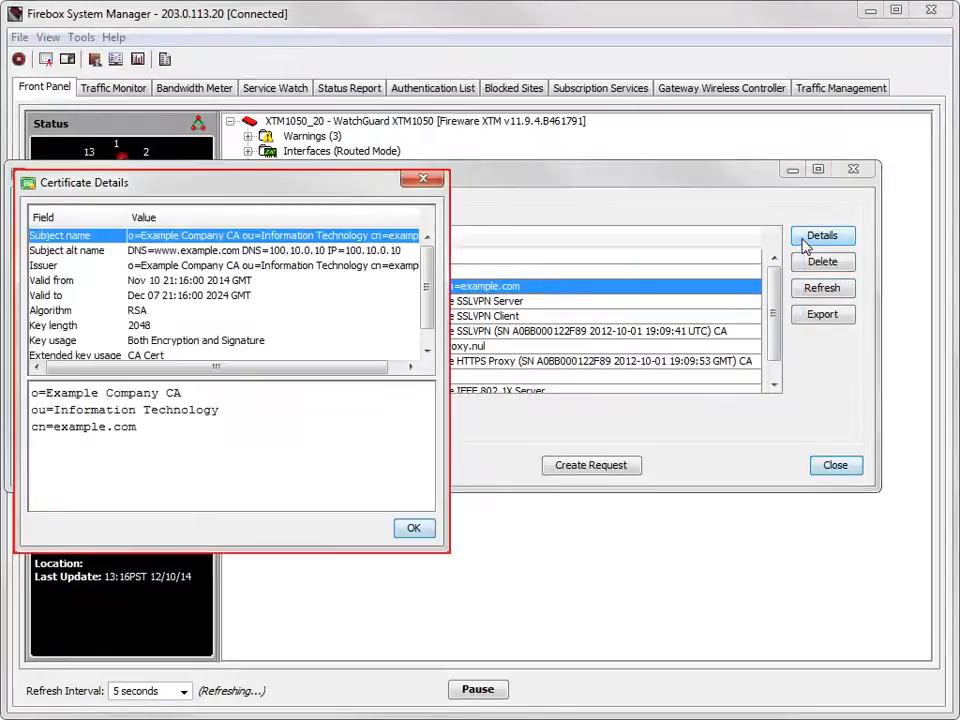
left_click(68, 250)
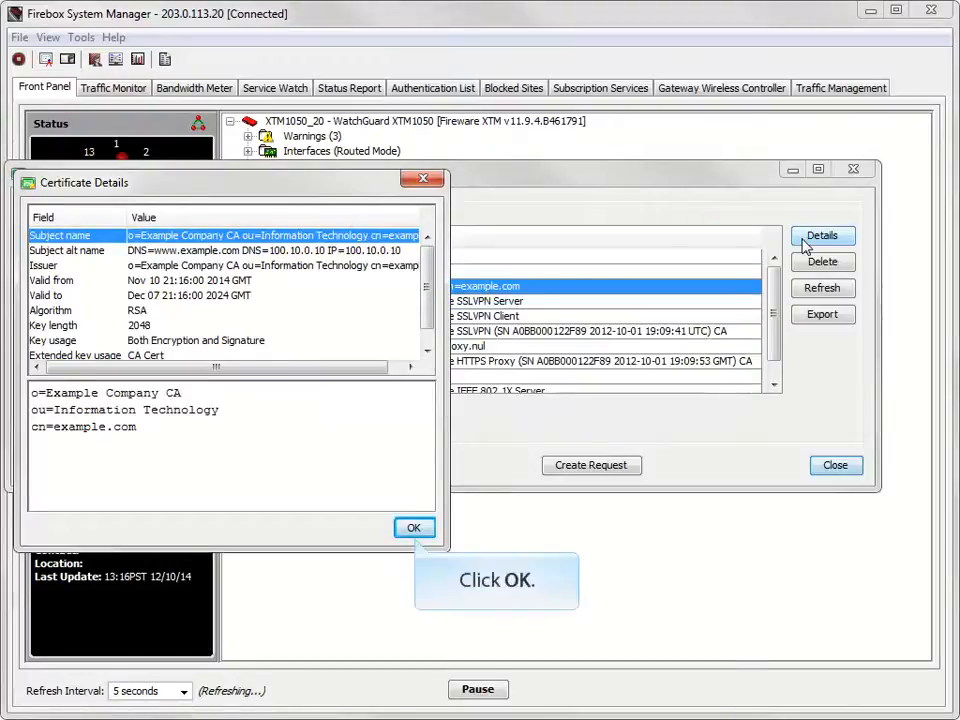
left_click(414, 528)
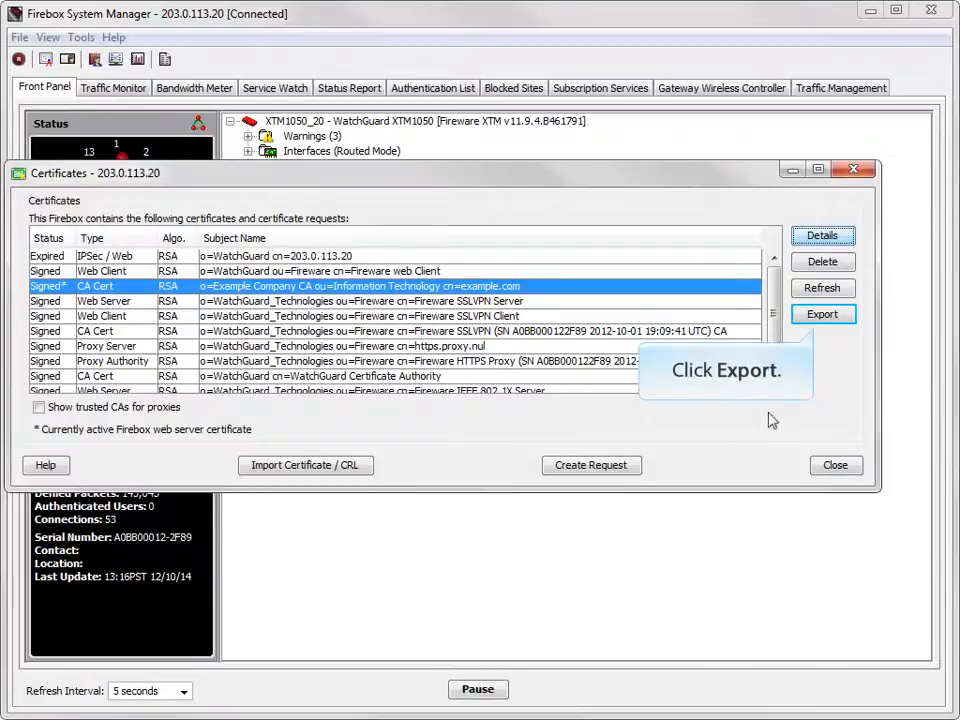
Export the Example Company CA certificate to My Documents as selfsignedCA.pem.
left_click(820, 314)
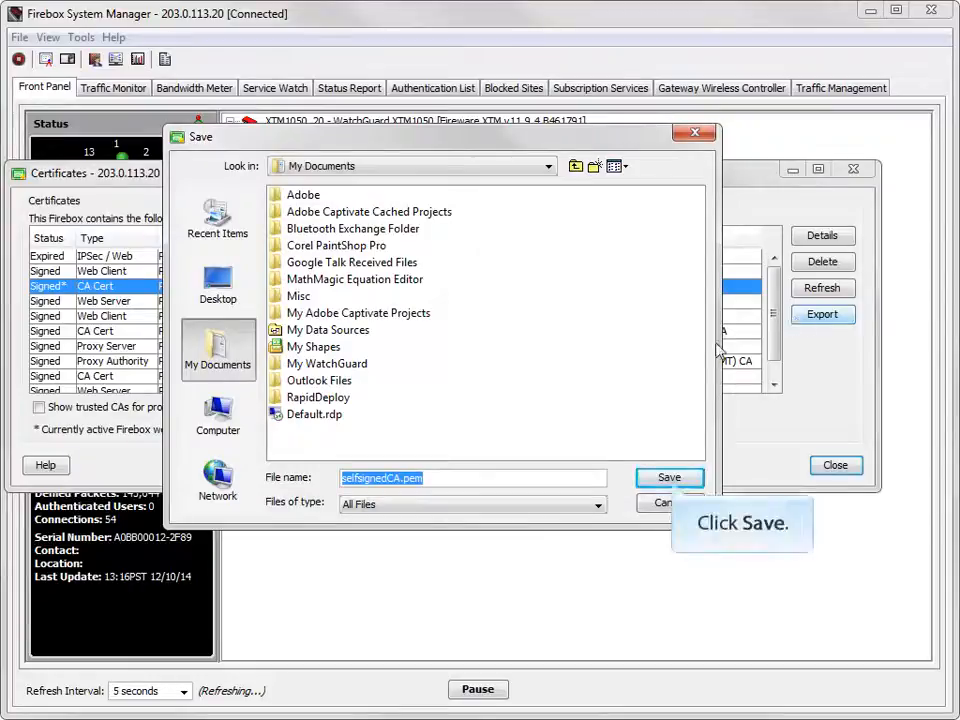
left_click(668, 476)
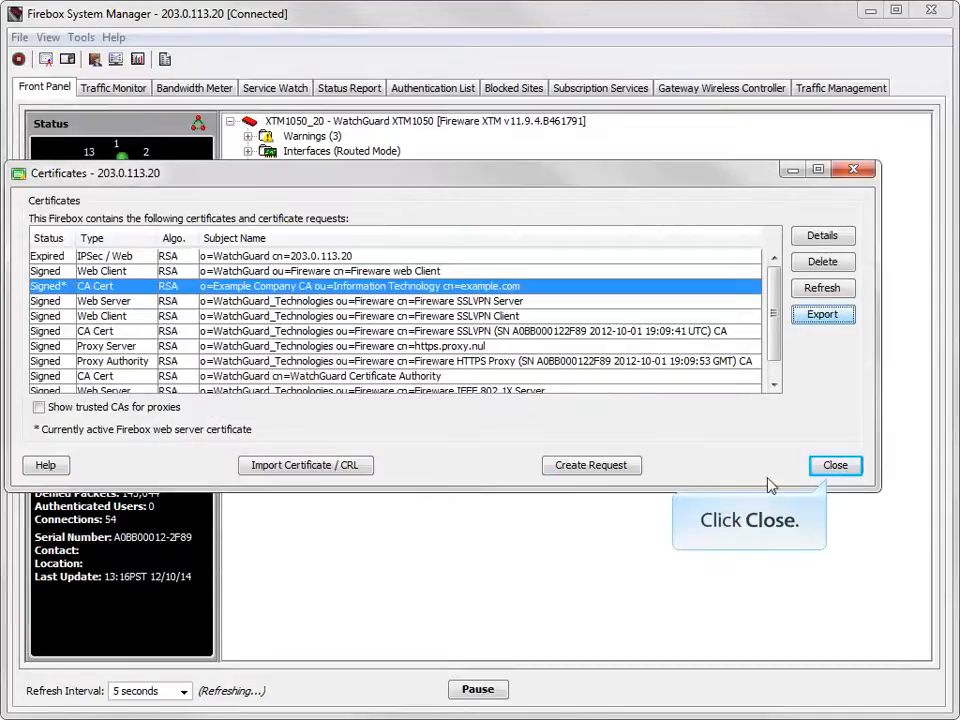
left_click(836, 464)
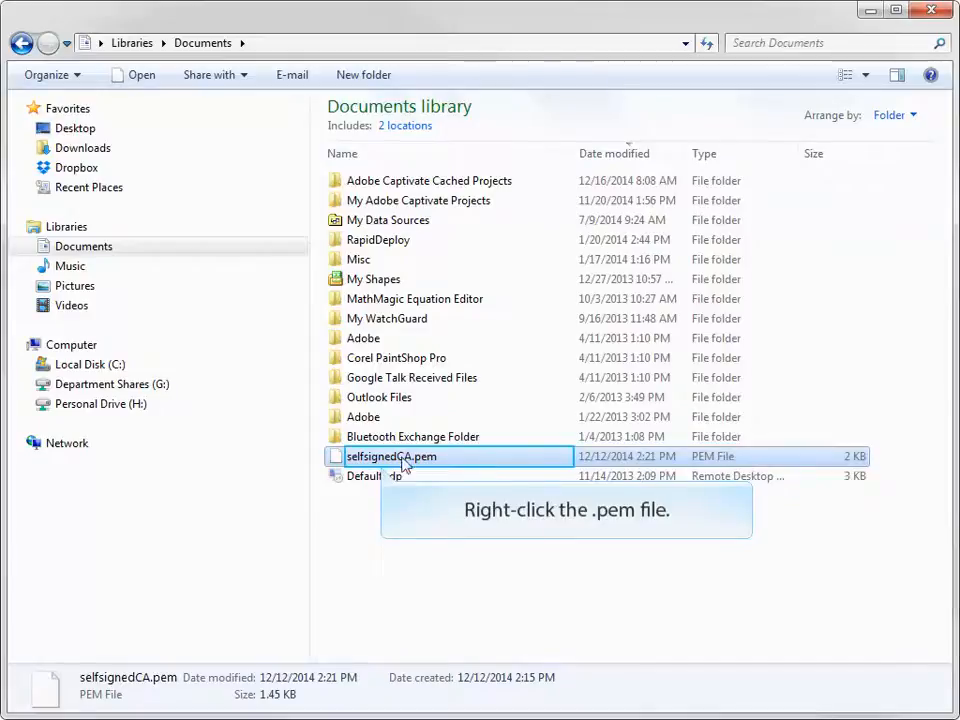
Rename selfsignedCA.pem to selfsignedCA_demo.crt, confirming the extension change.
right_click(392, 456)
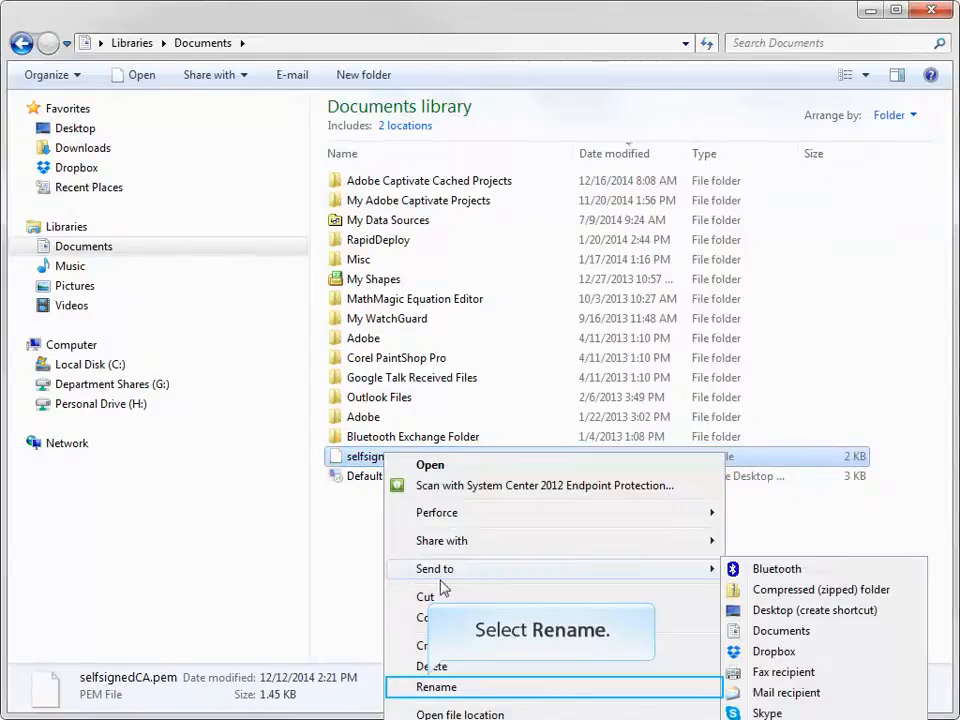
left_click(436, 688)
type("_demo.crt")
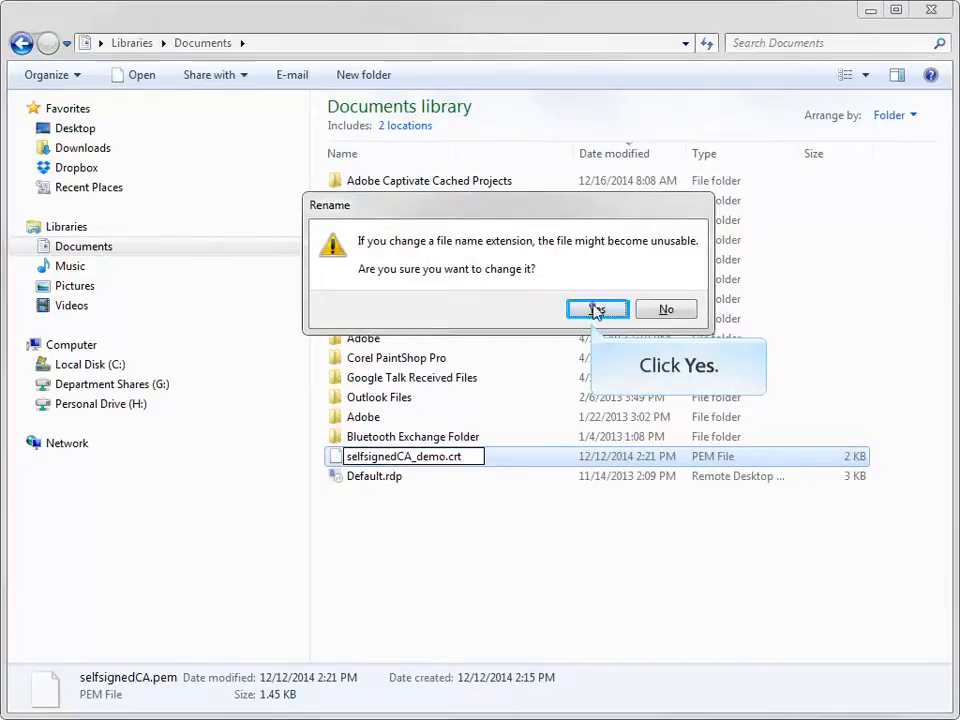
left_click(596, 308)
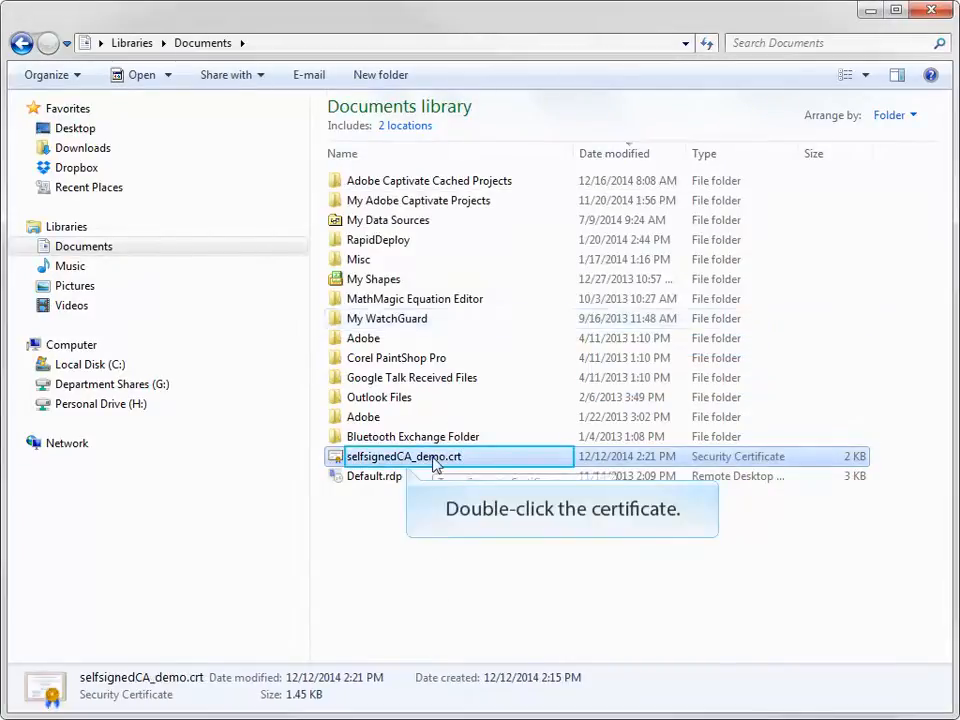
Start installing selfsignedCA_demo.crt and choose to place it in a manually selected store.
double_click(404, 456)
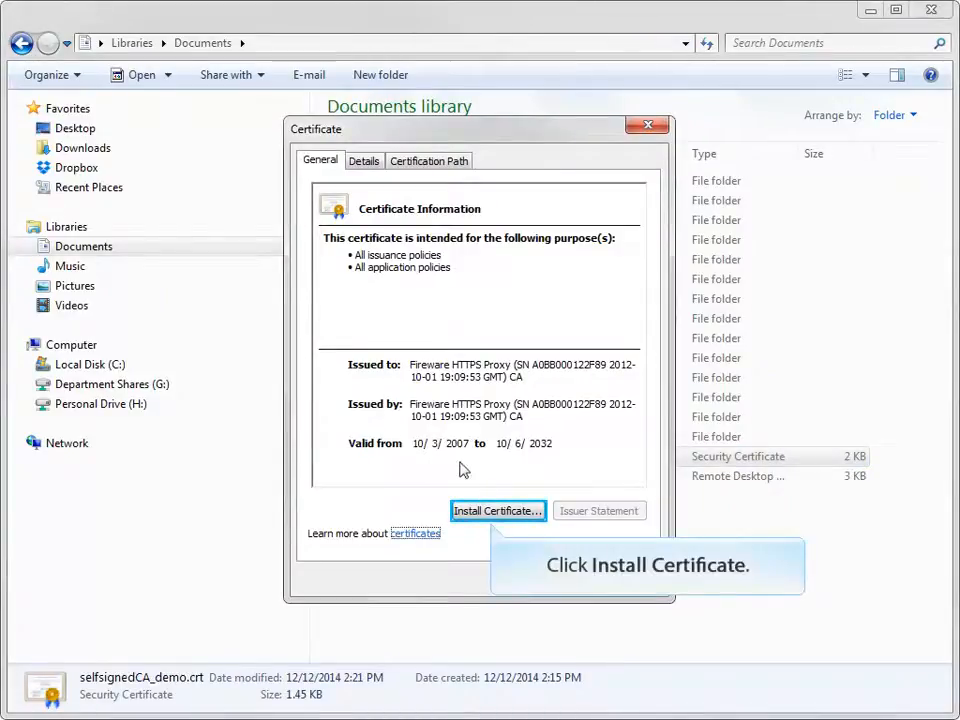
left_click(496, 512)
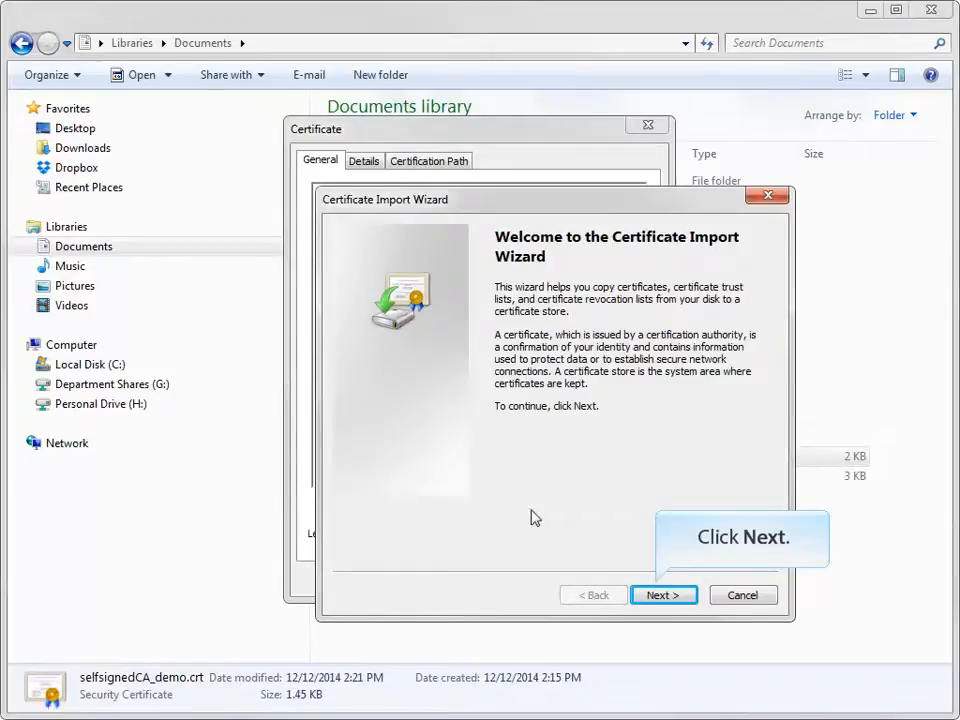
left_click(664, 596)
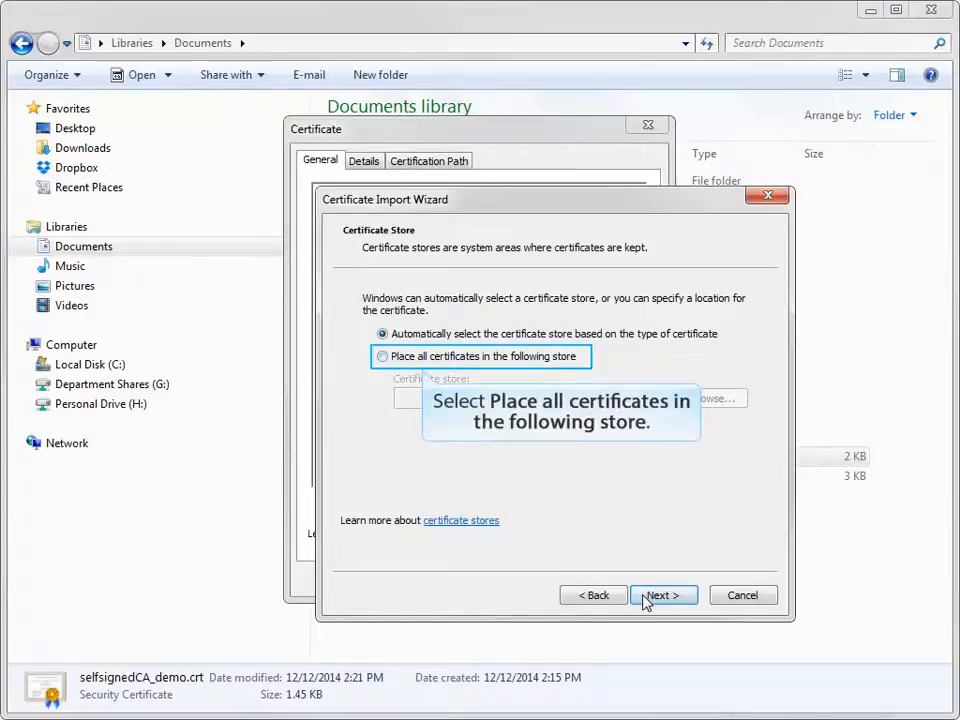
left_click(382, 356)
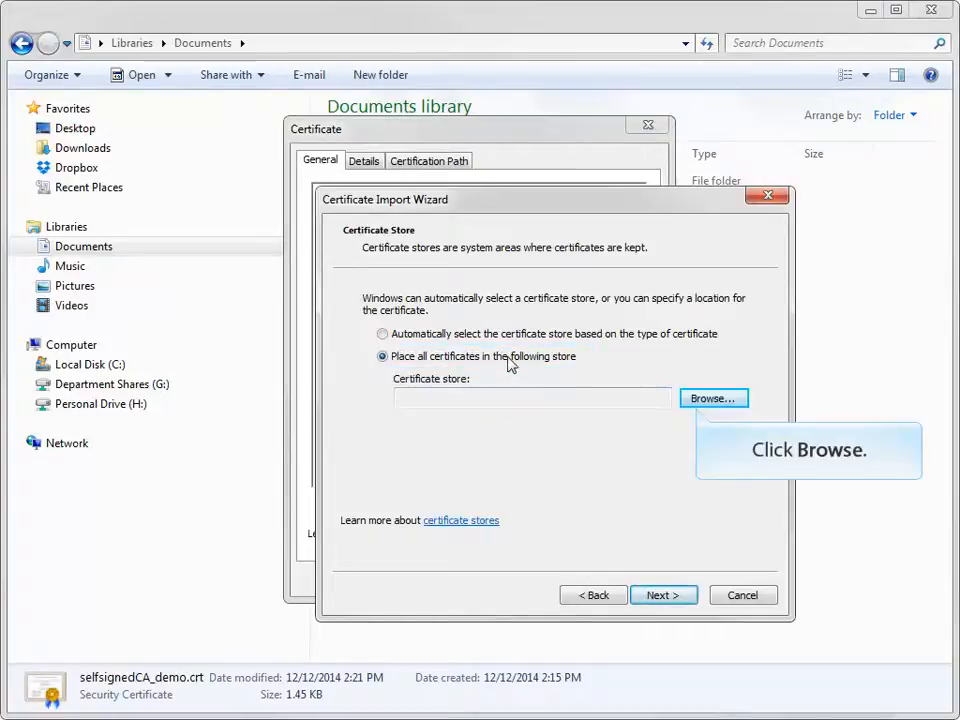
left_click(712, 398)
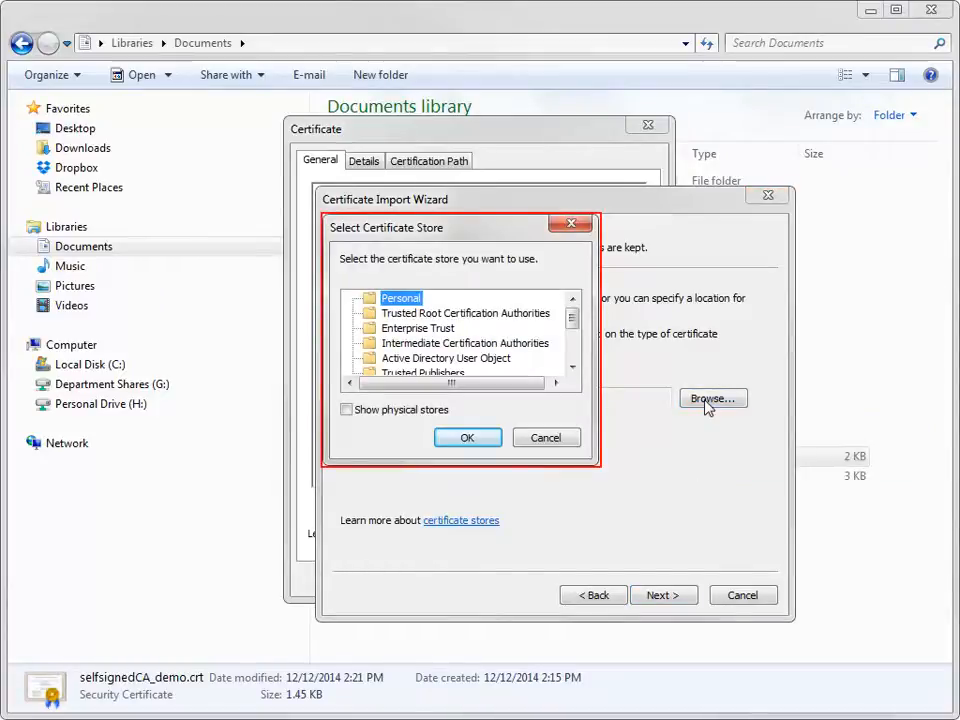
Select Trusted Root Certification Authorities as the store and reach the import summary.
left_click(466, 312)
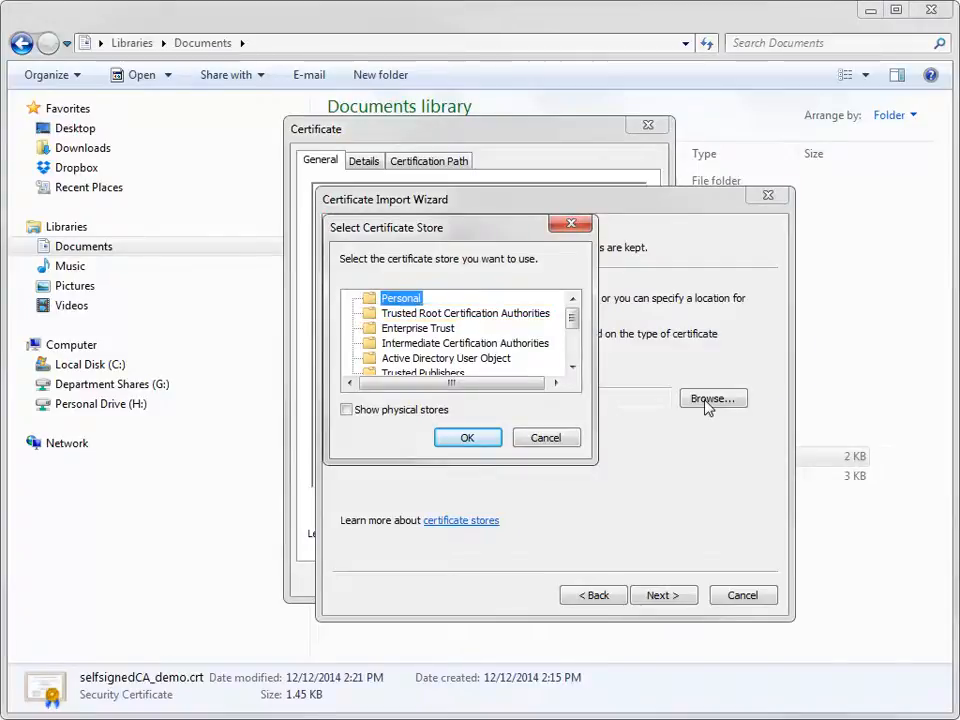
left_click(464, 312)
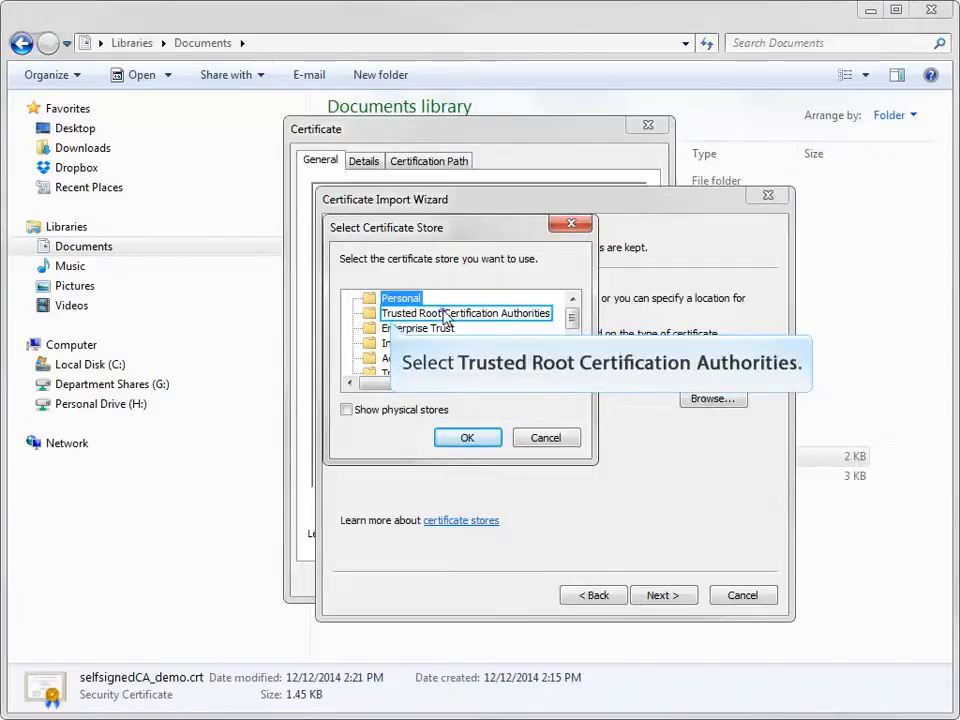
left_click(466, 312)
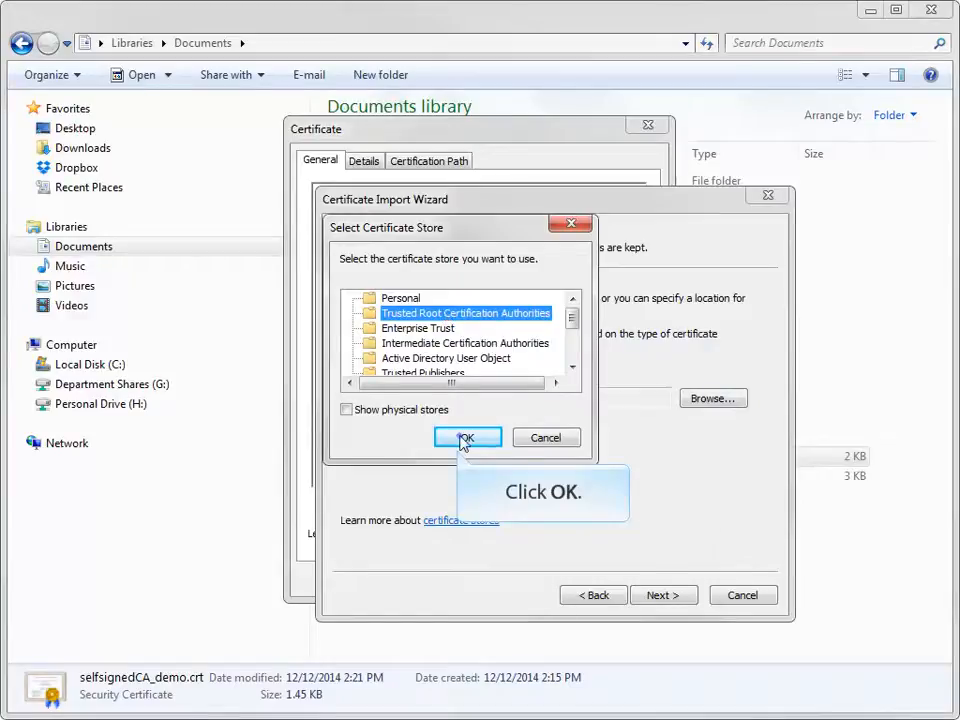
left_click(466, 438)
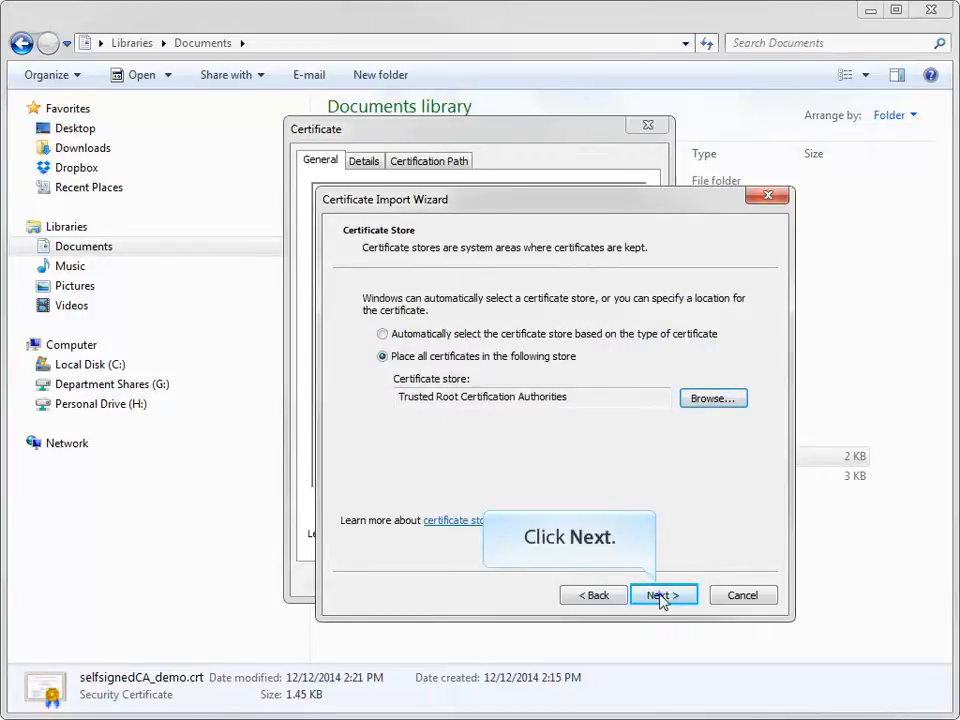
left_click(664, 596)
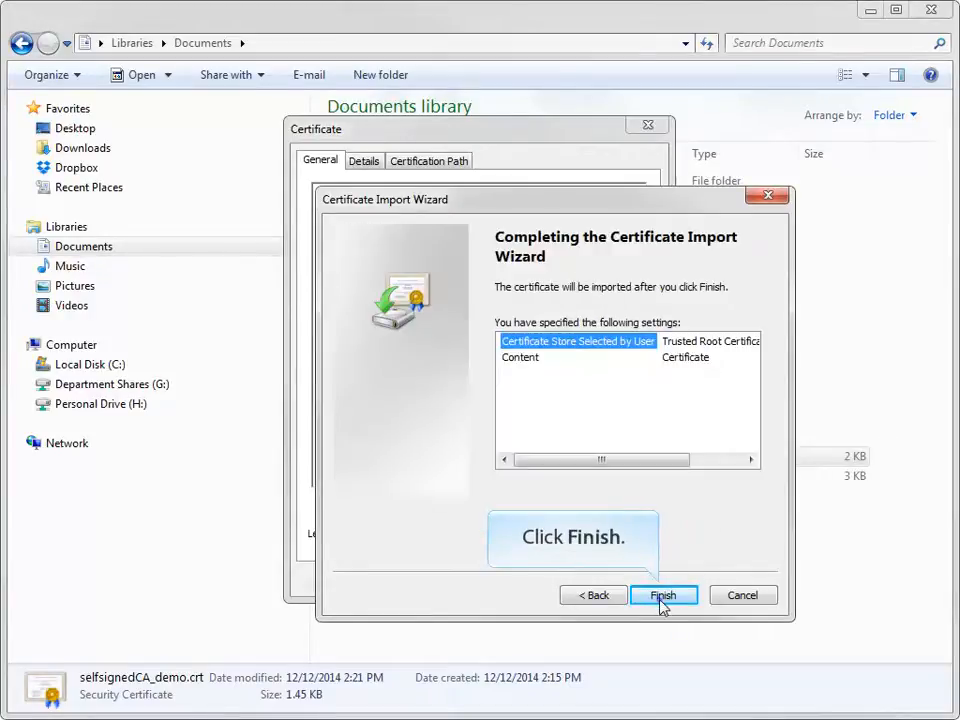
Finish the import, acknowledge success and close the Certificate window.
left_click(664, 596)
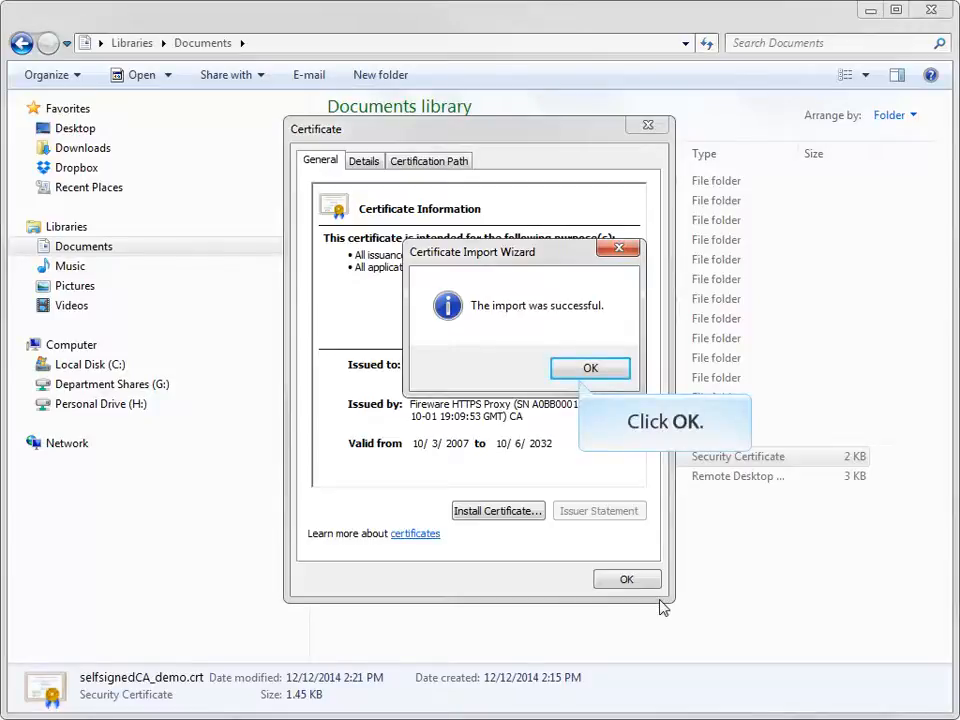
left_click(590, 368)
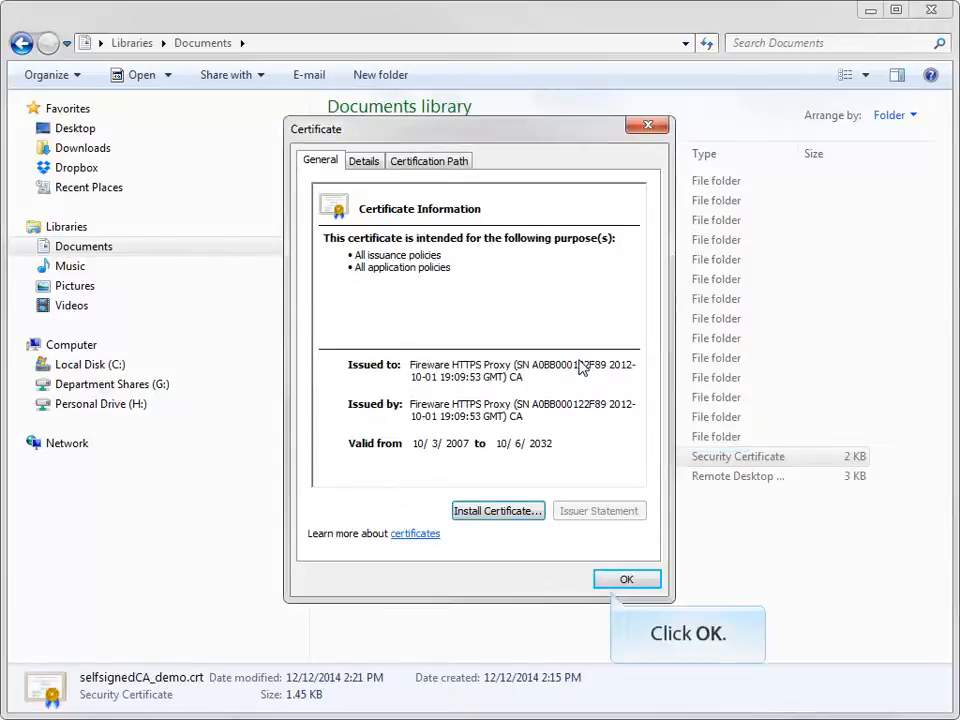
left_click(626, 580)
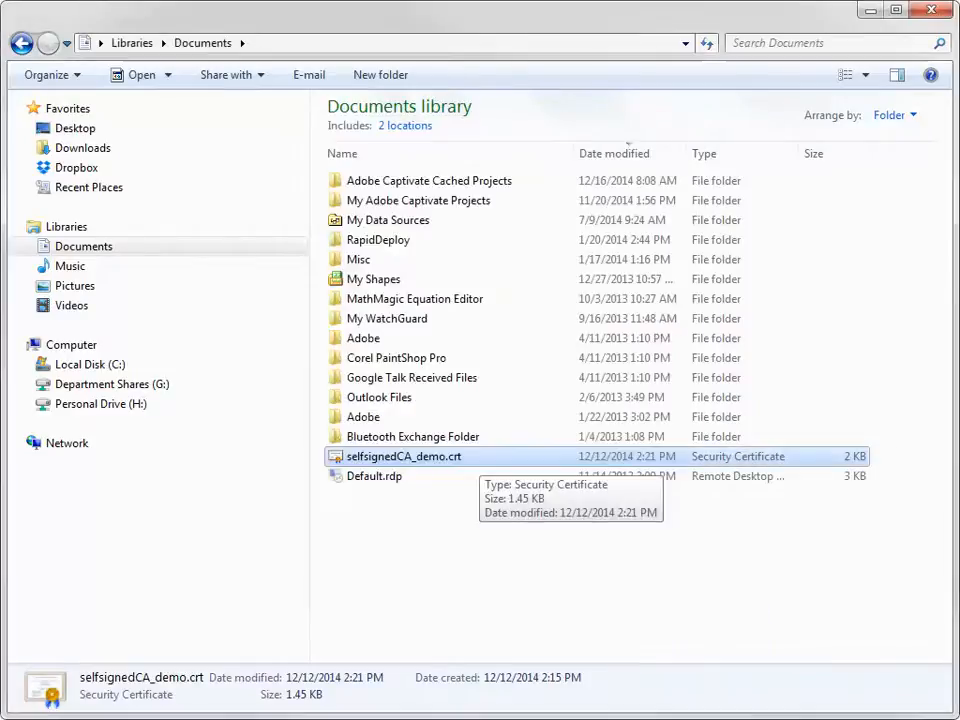